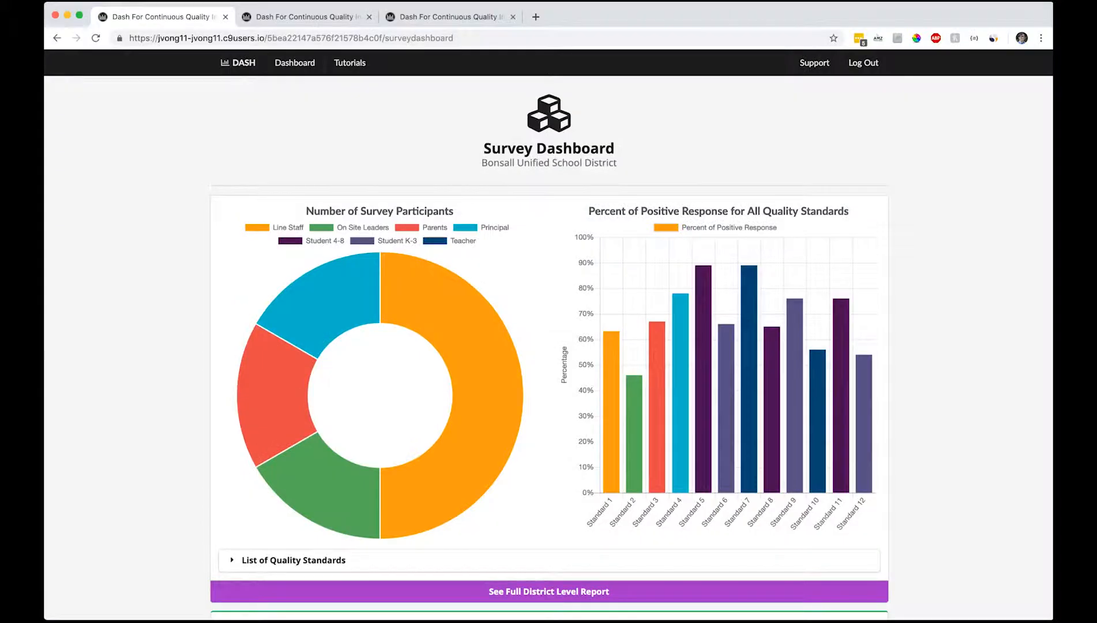
- Browse down the survey dashboard and check which schools the school selector offers
scroll("down", 3)
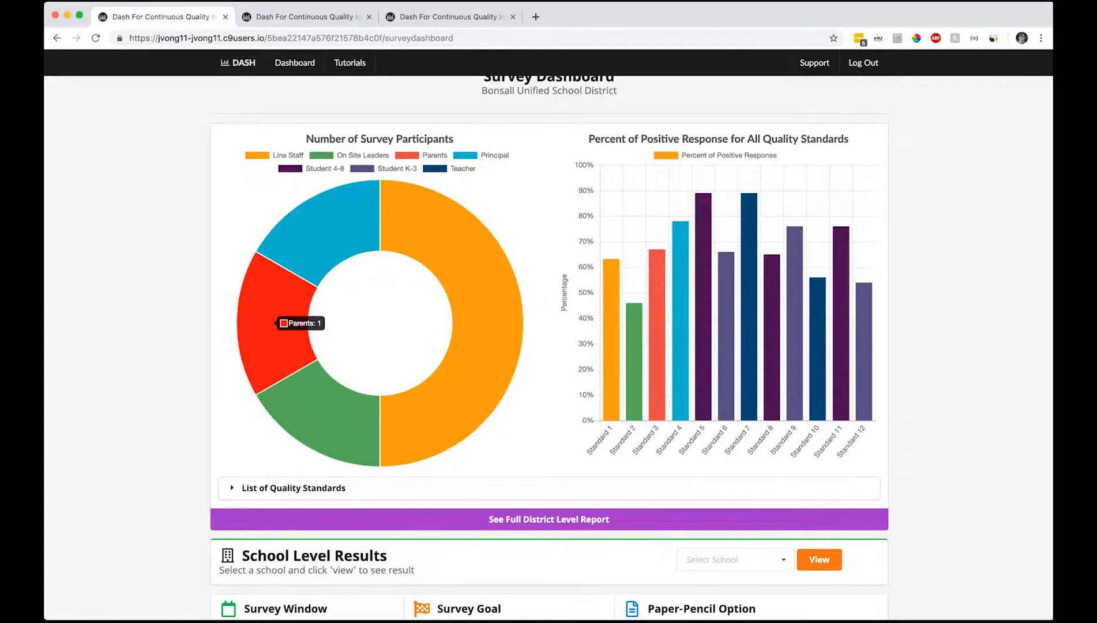
mouse_move(328, 416)
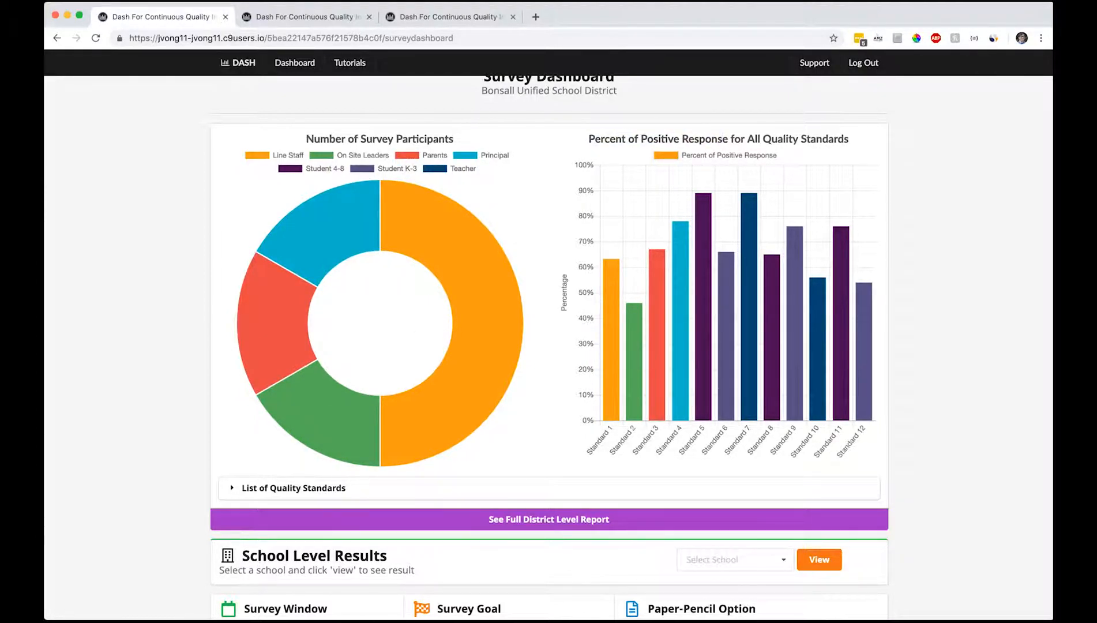
mouse_move(607, 277)
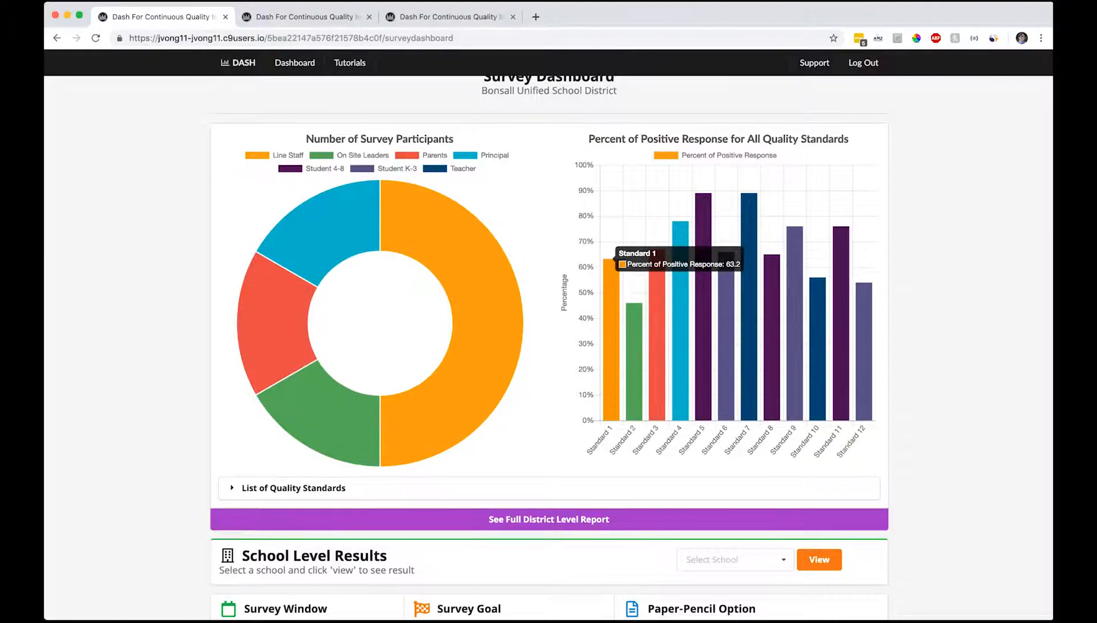
mouse_move(648, 274)
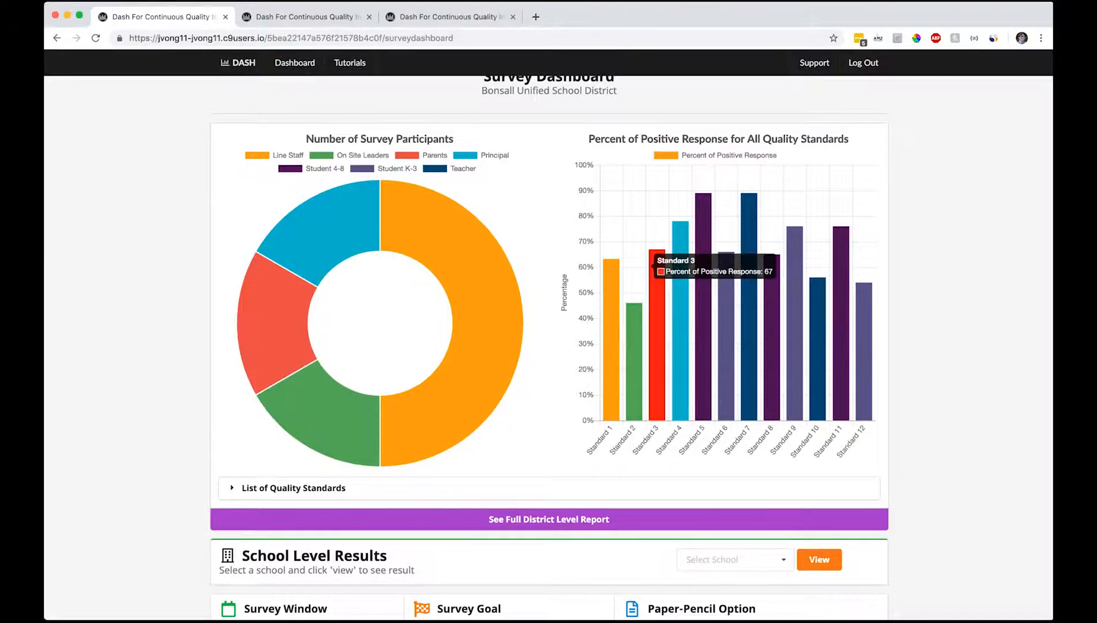
mouse_move(701, 199)
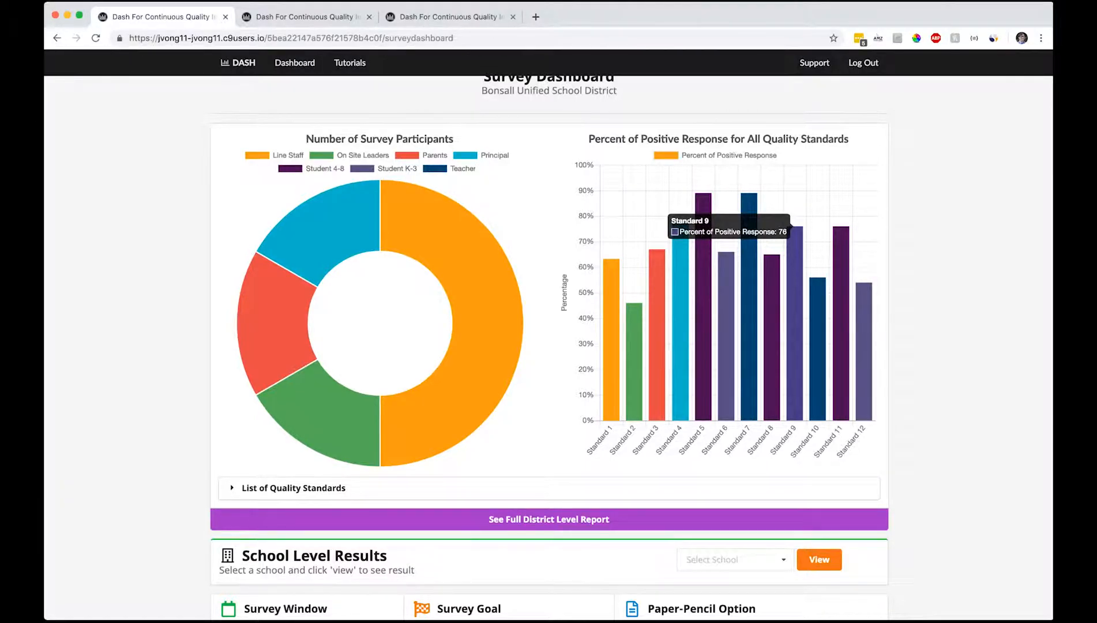
scroll("down", 3)
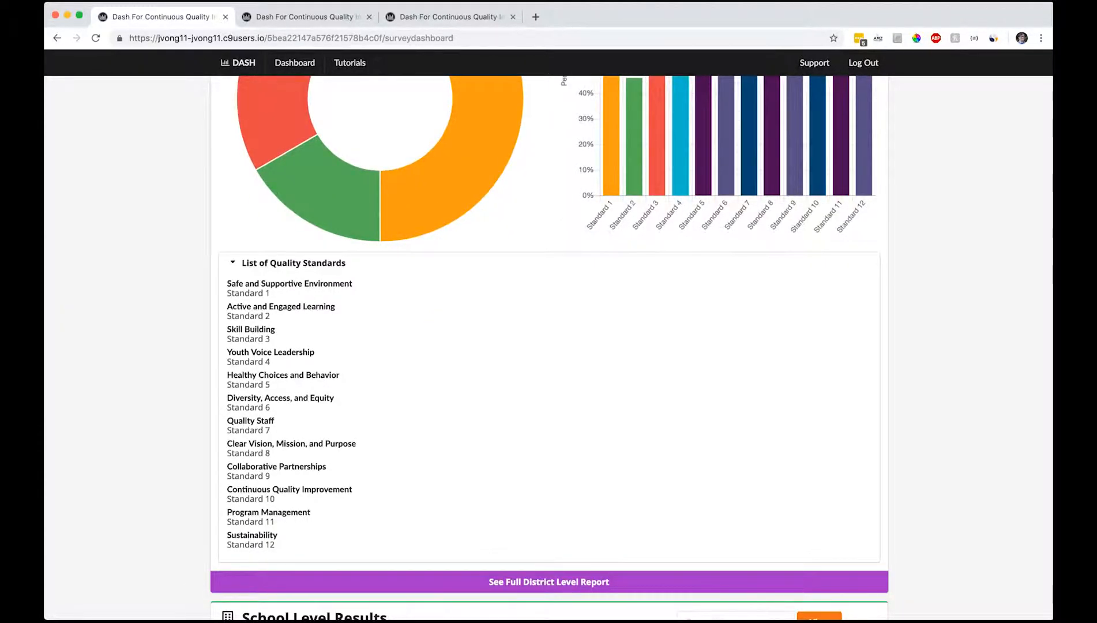
scroll("down", 3)
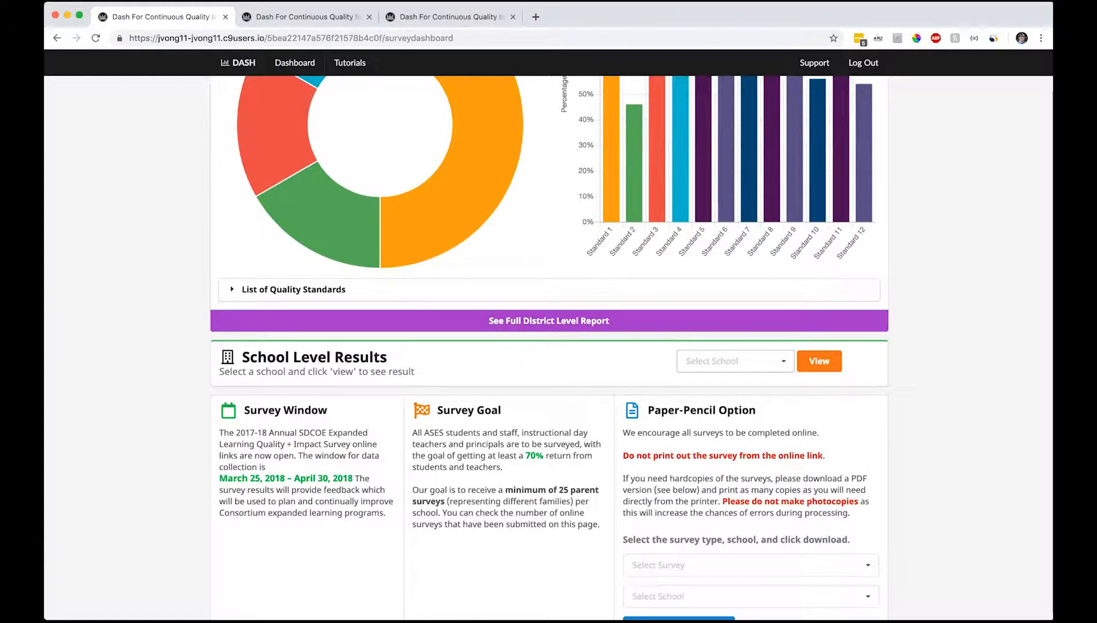
left_click(735, 361)
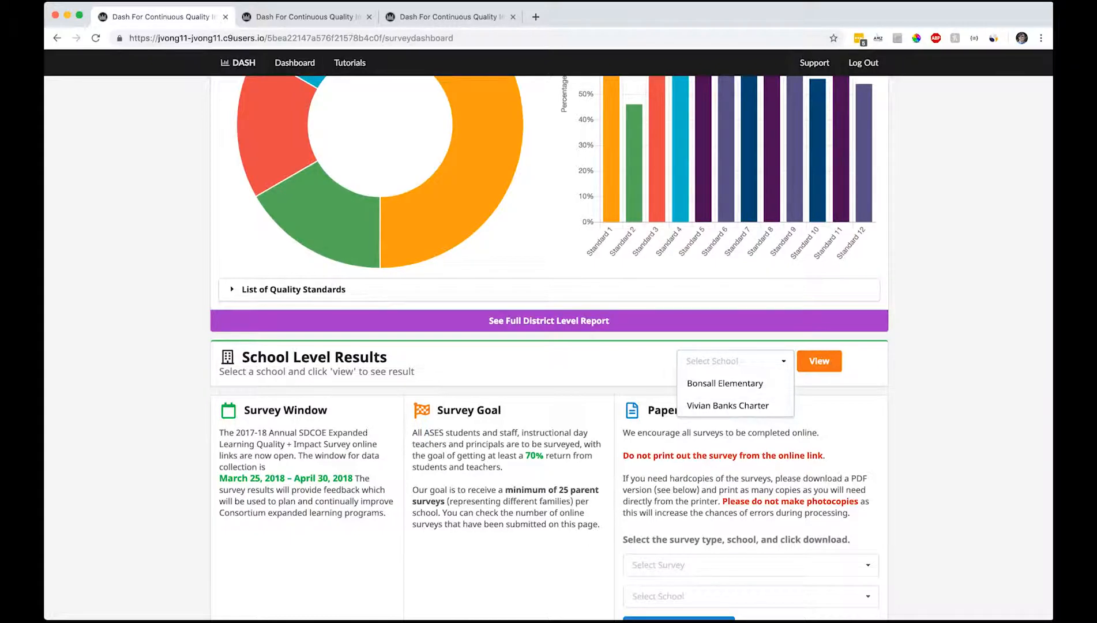
scroll("down", 3)
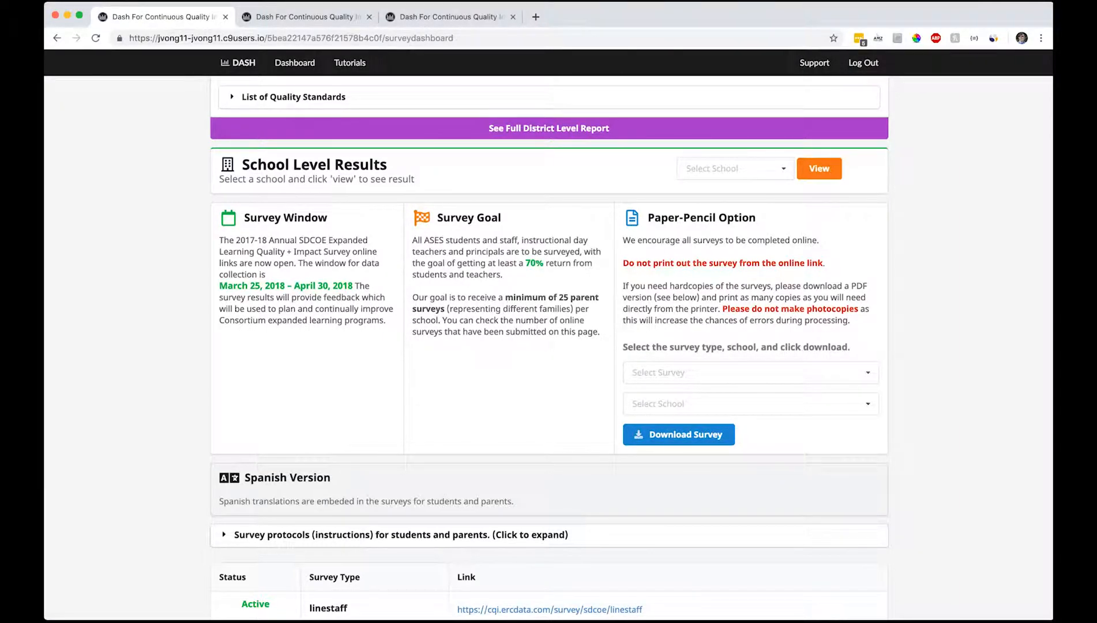
left_click(750, 373)
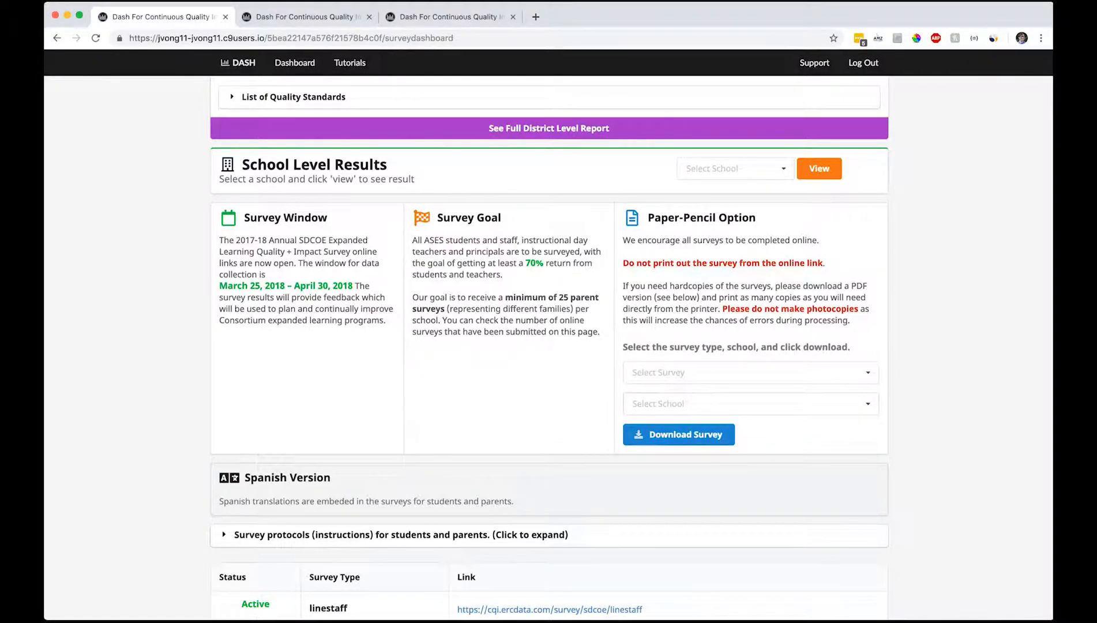
- Expand 'Survey protocols (instructions) for students and parents' to show the parent and student downloads
scroll("down", 3)
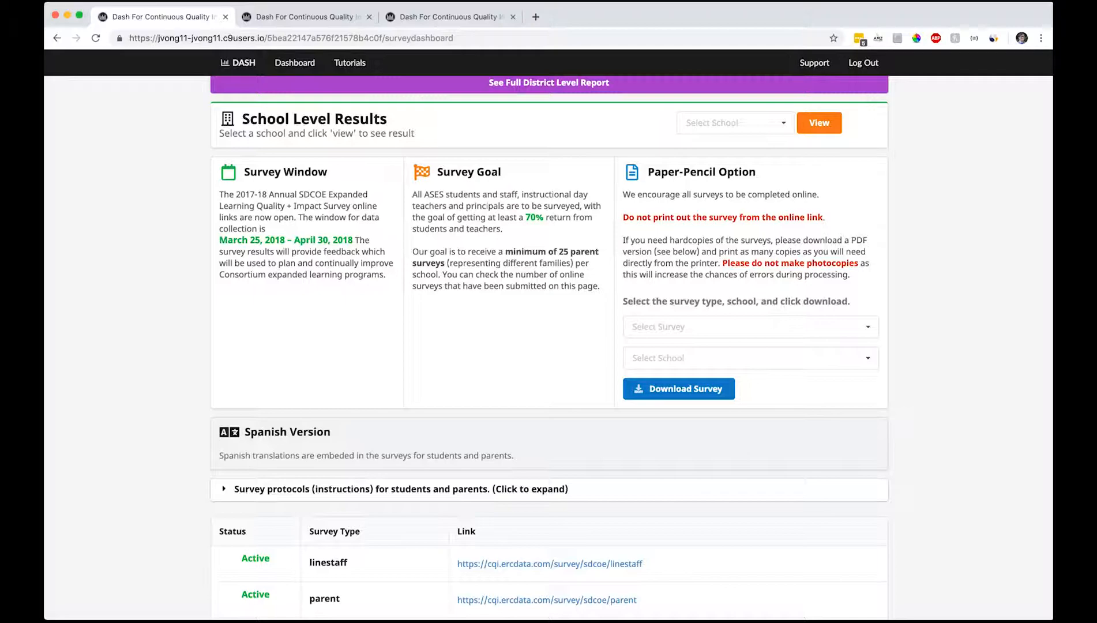
scroll("down", 3)
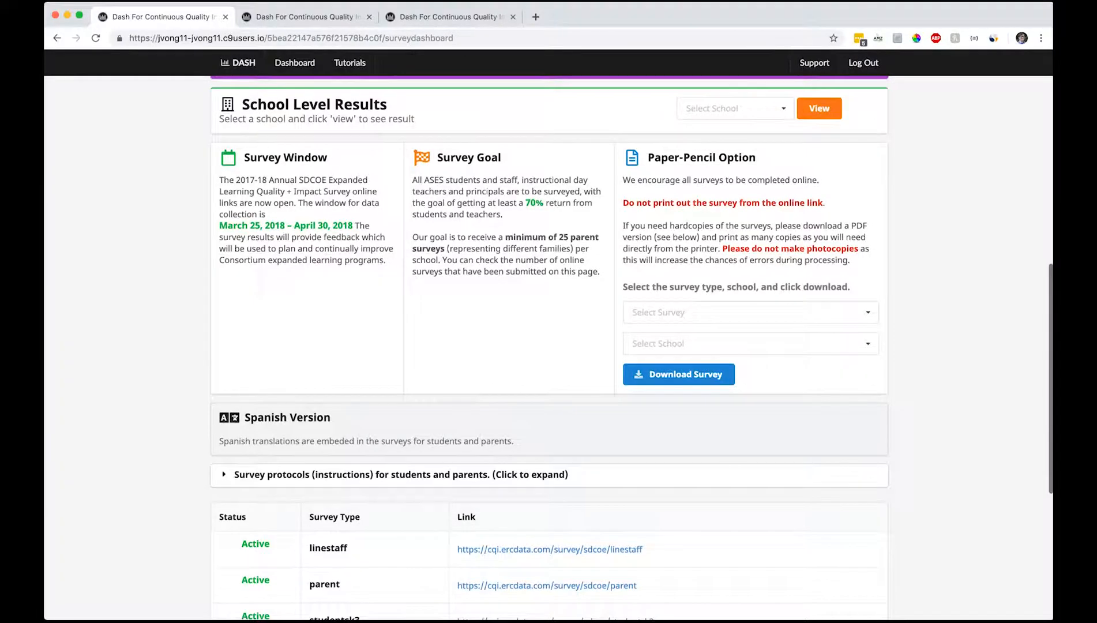
scroll("down", 3)
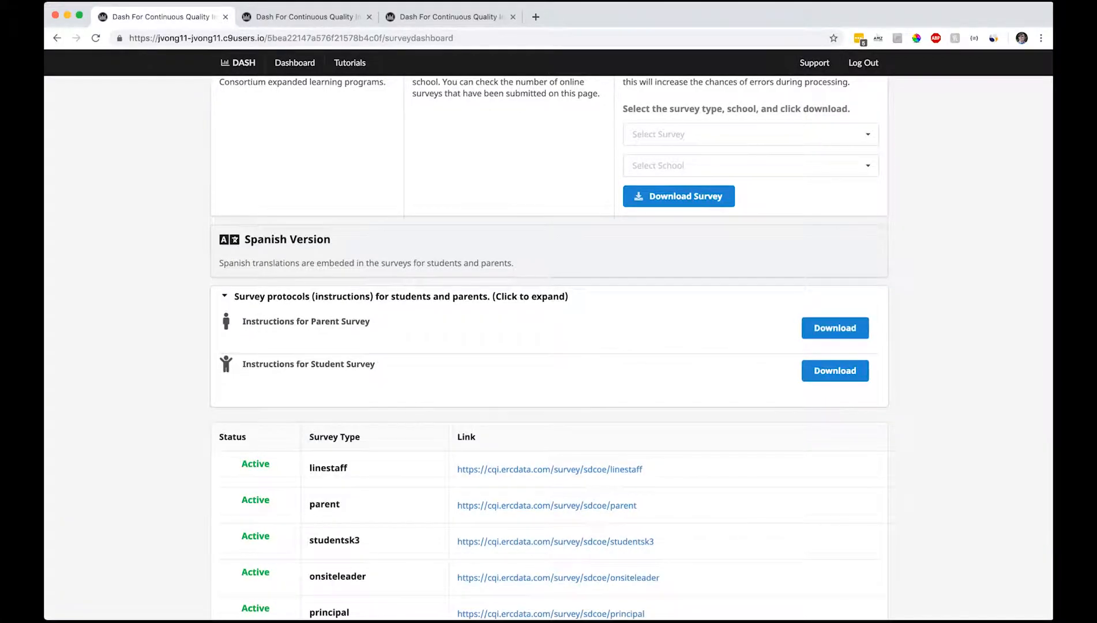
double_click(360, 364)
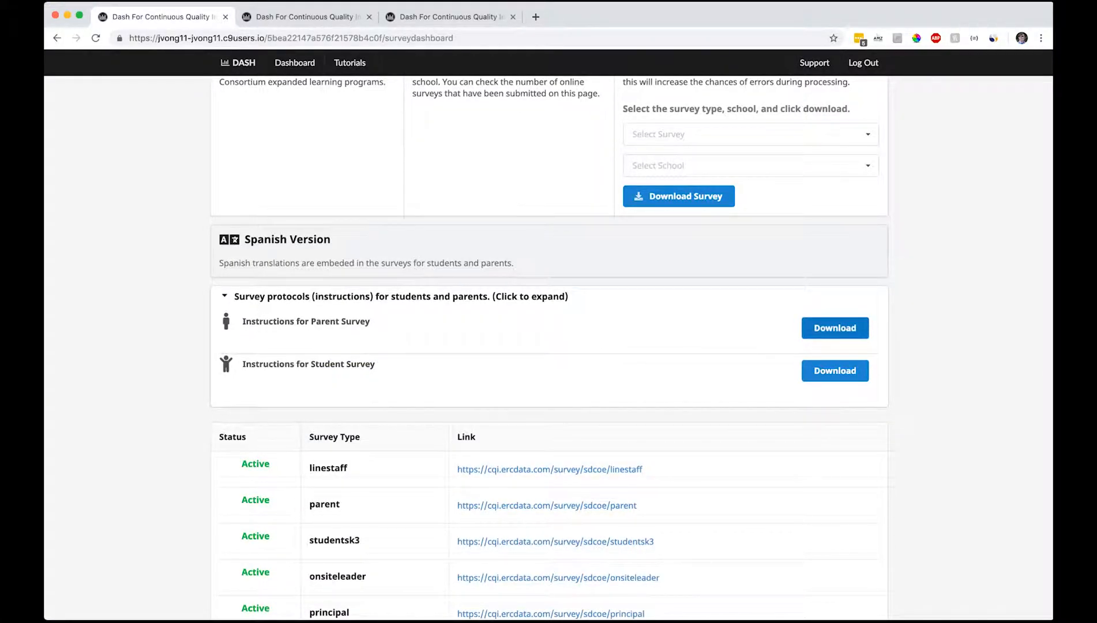
- Download the Instructions for Student Survey and read the Student Survey Protocol PDF in Google Drive
left_click(834, 370)
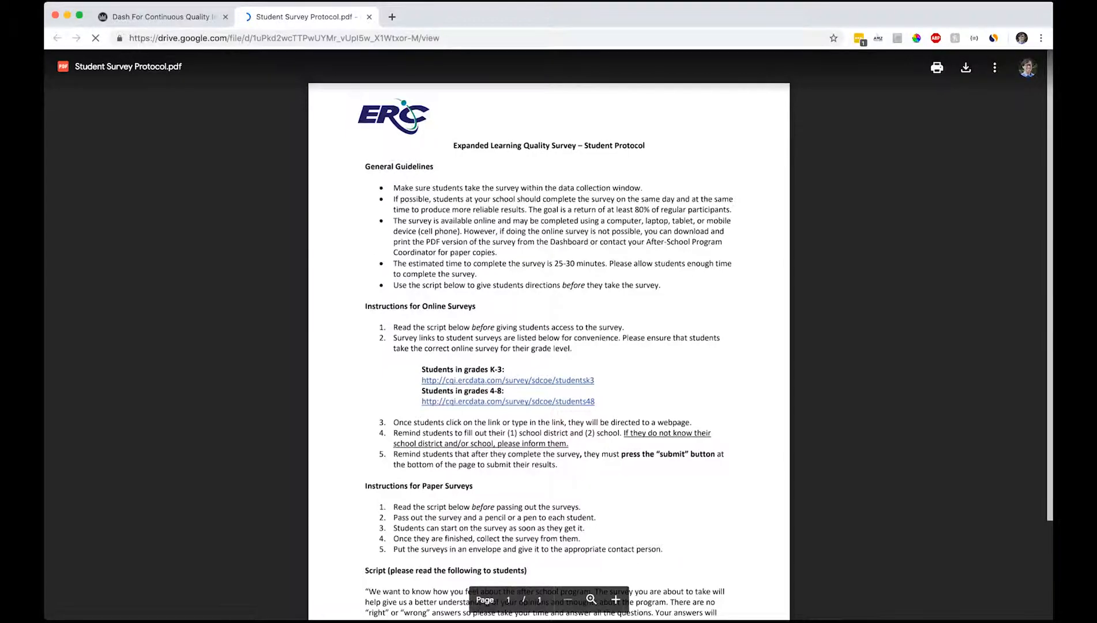
scroll("down", 3)
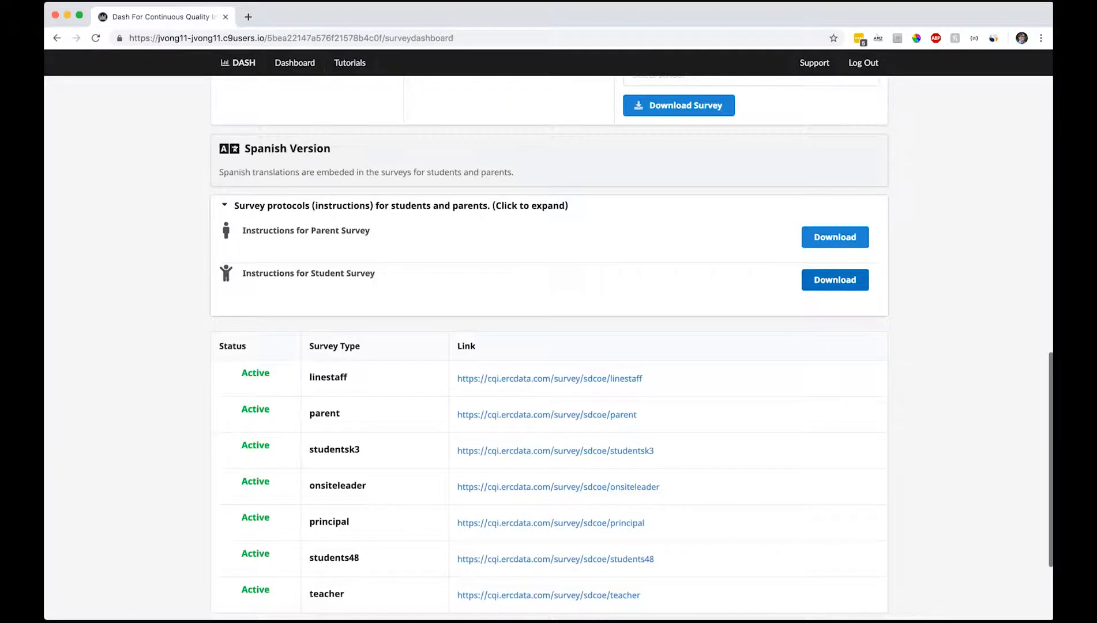
scroll("down", 3)
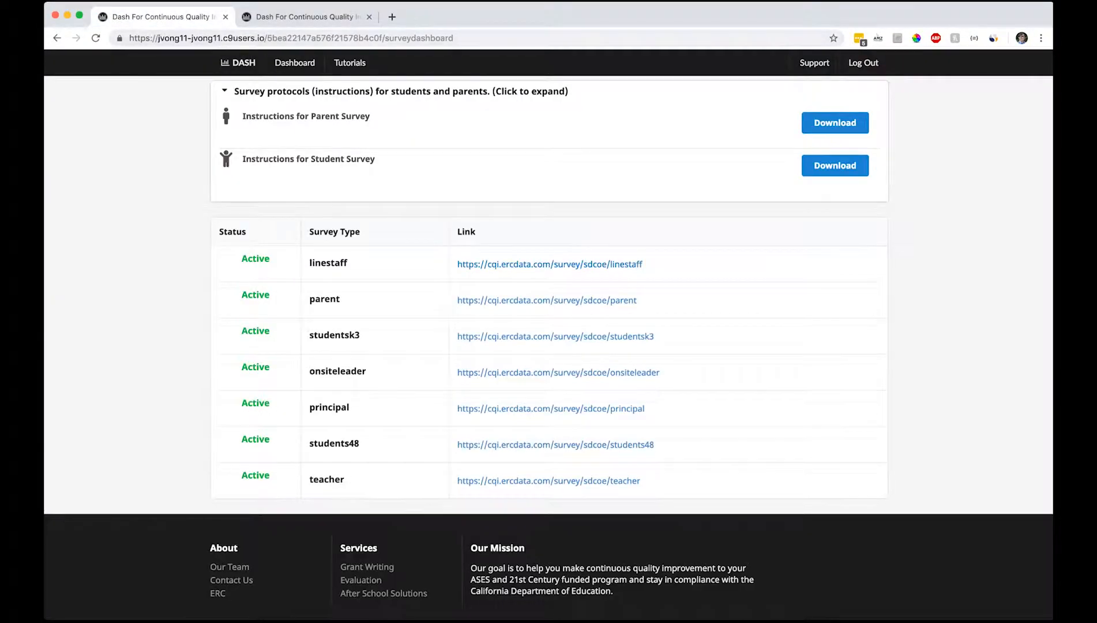
left_click(549, 264)
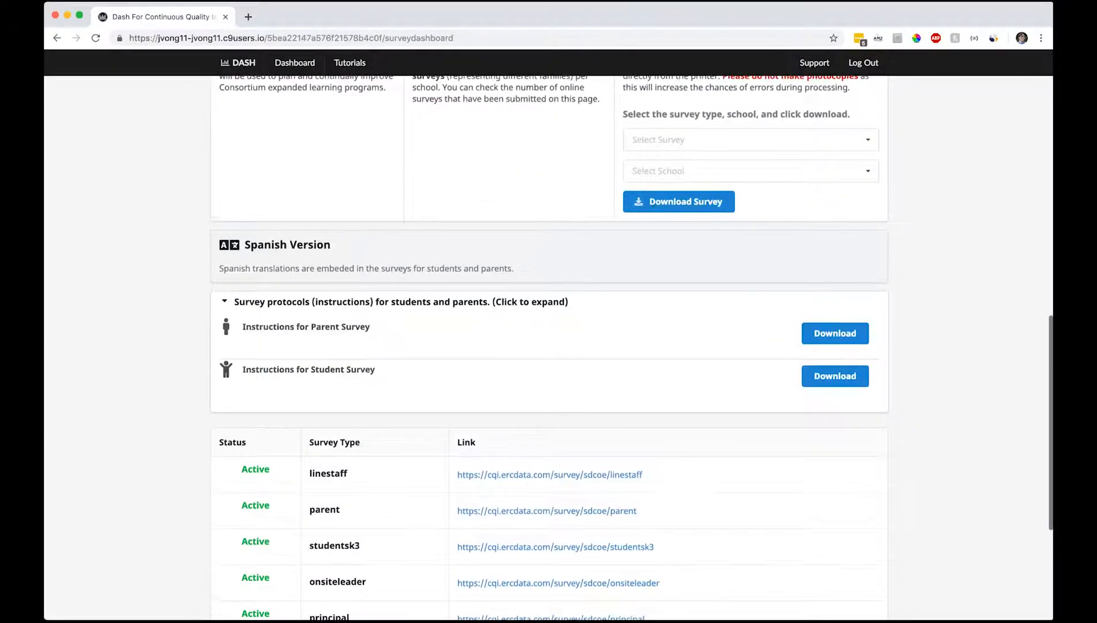
left_click(251, 17)
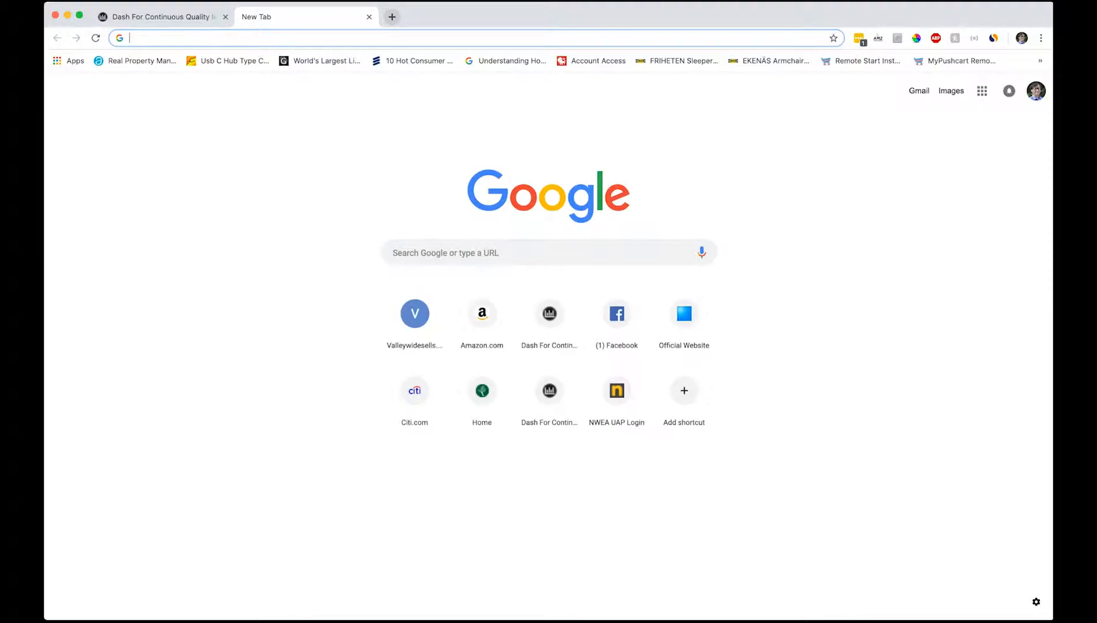
type("https://jvong11-jvong11.c9users.io/dashboard")
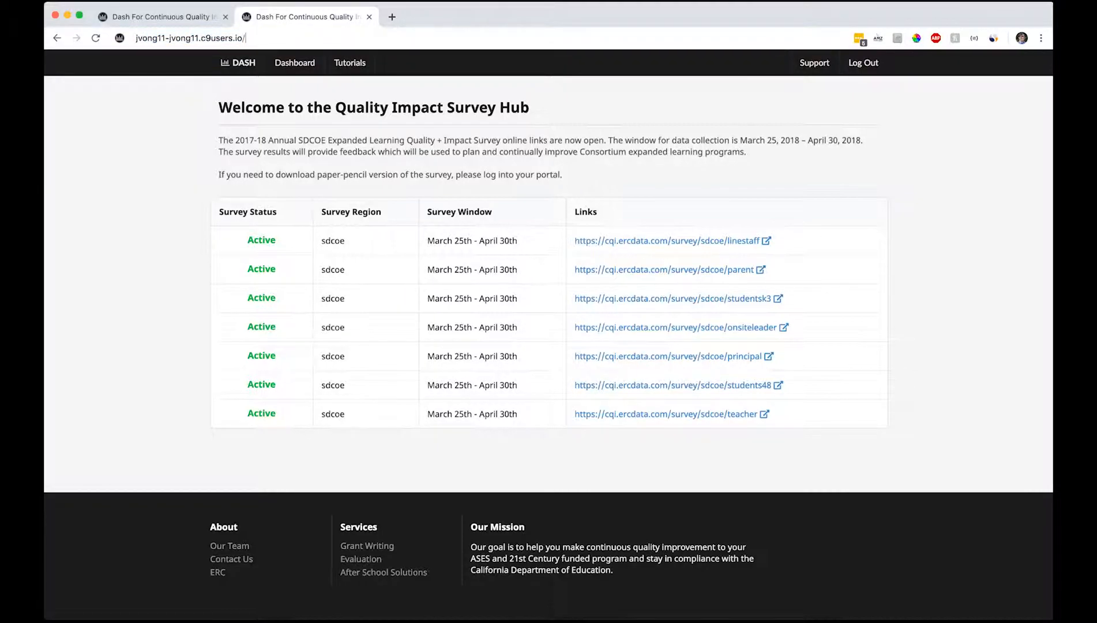
- Start the ASES Line Staff Survey with Bonsall Unified School District as the district and skim the form
type("/sdcoe/")
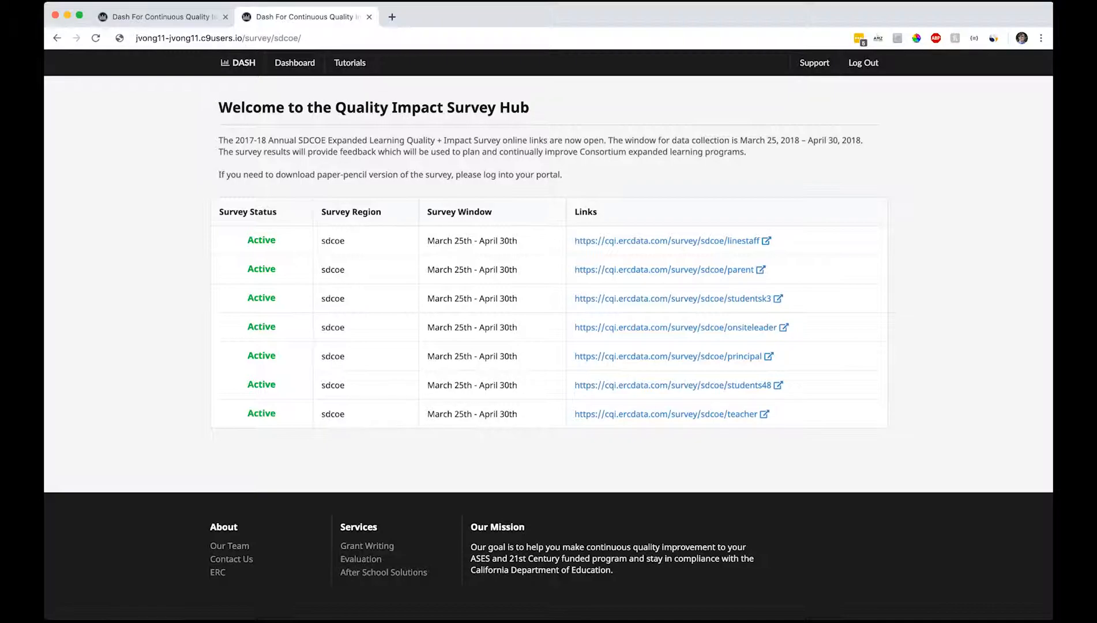
left_click(669, 241)
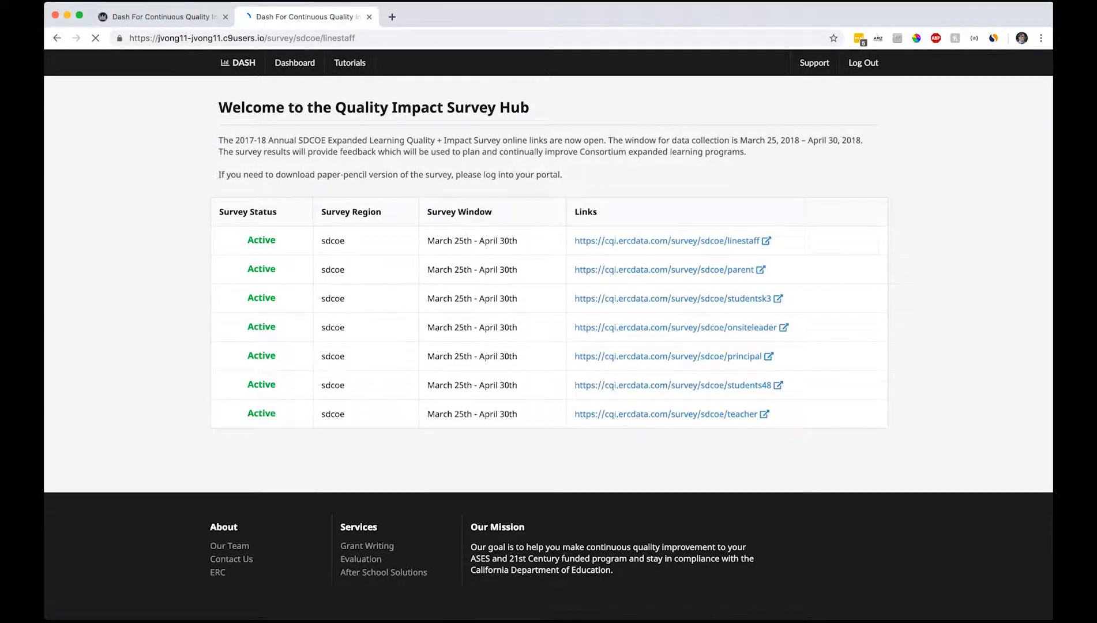
left_click(667, 241)
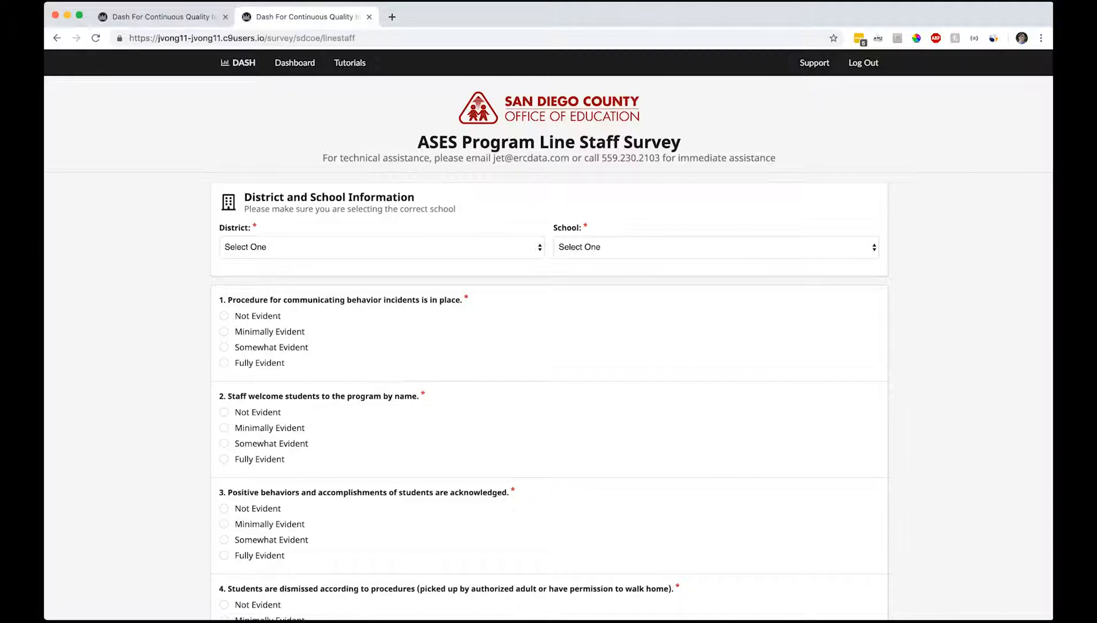
left_click(380, 246)
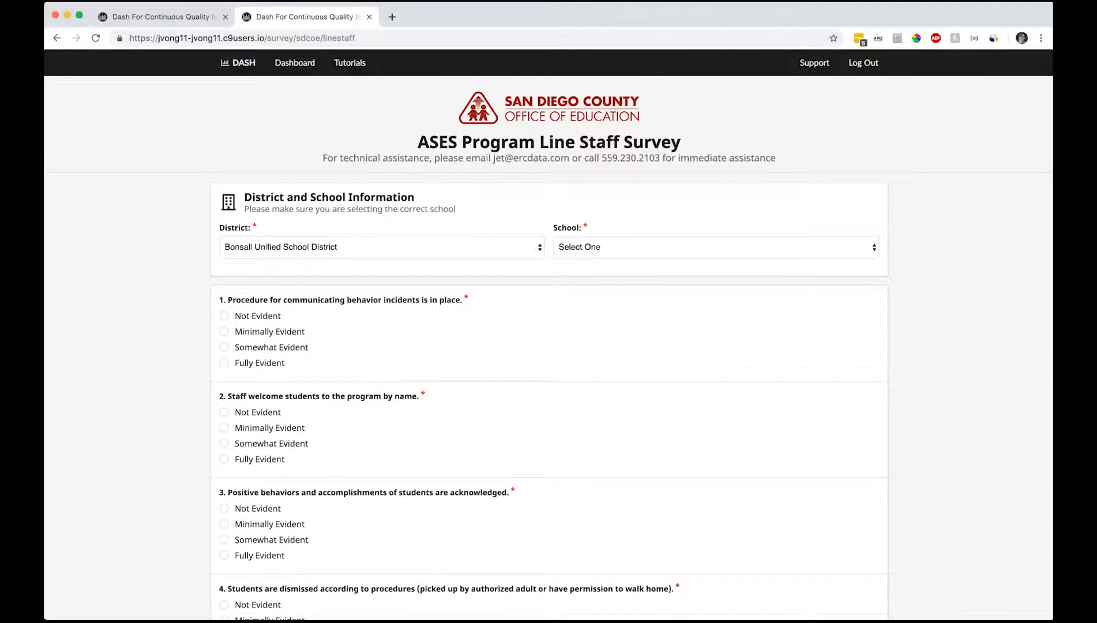
scroll("down", 3)
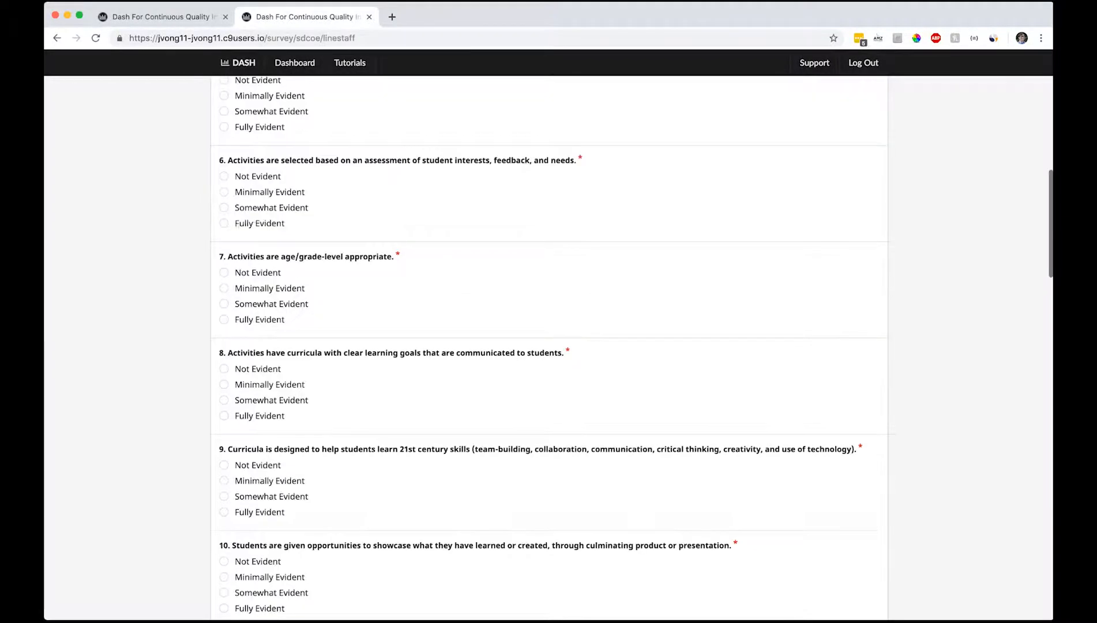
scroll("down", 3)
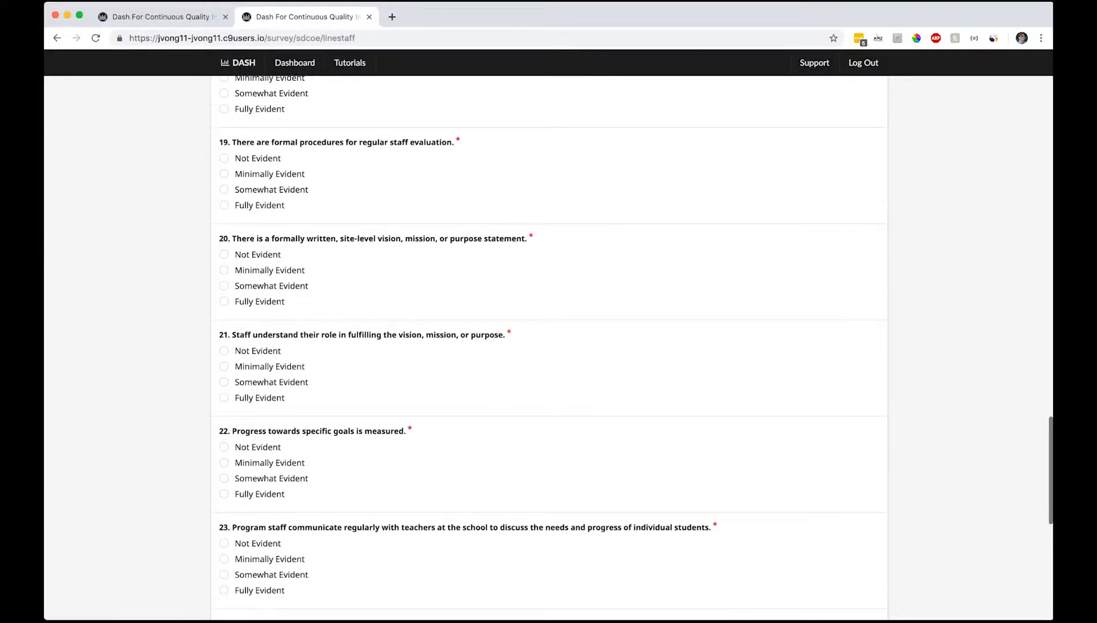
scroll("up", 3)
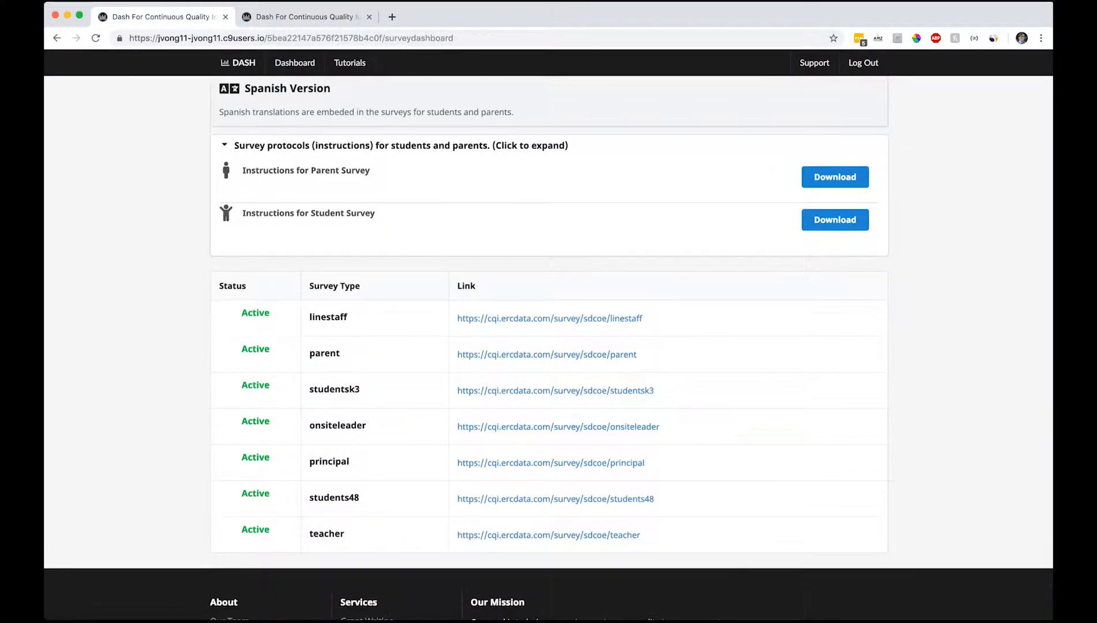
- From the district's Survey Type table, bring up the Bonsall Unified linestaff results with 3 respondents
scroll("up", 3)
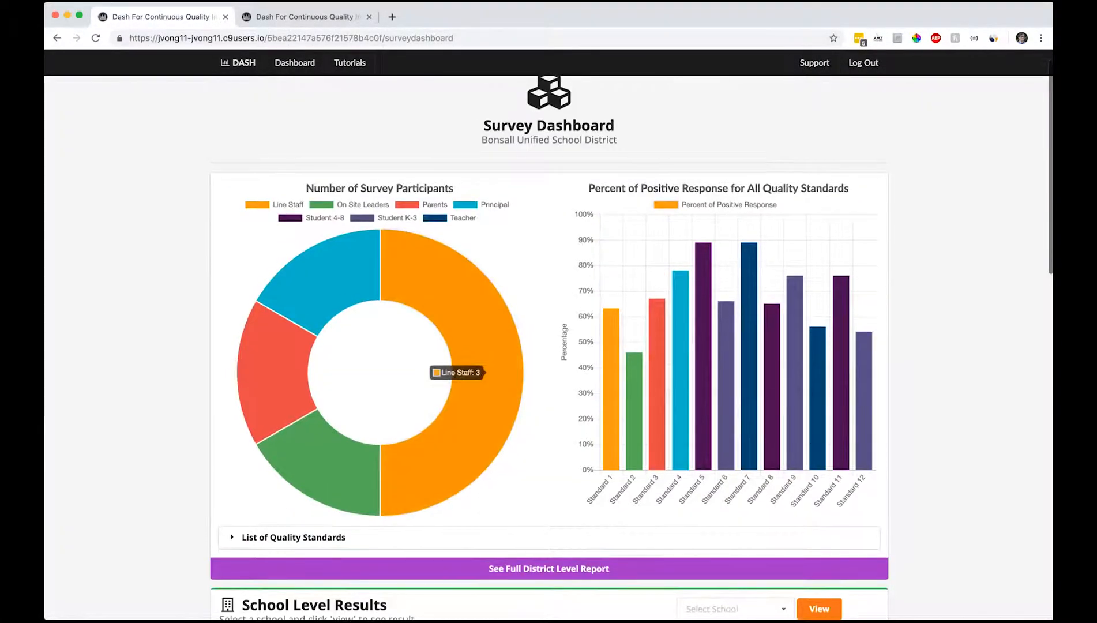
scroll("down", 3)
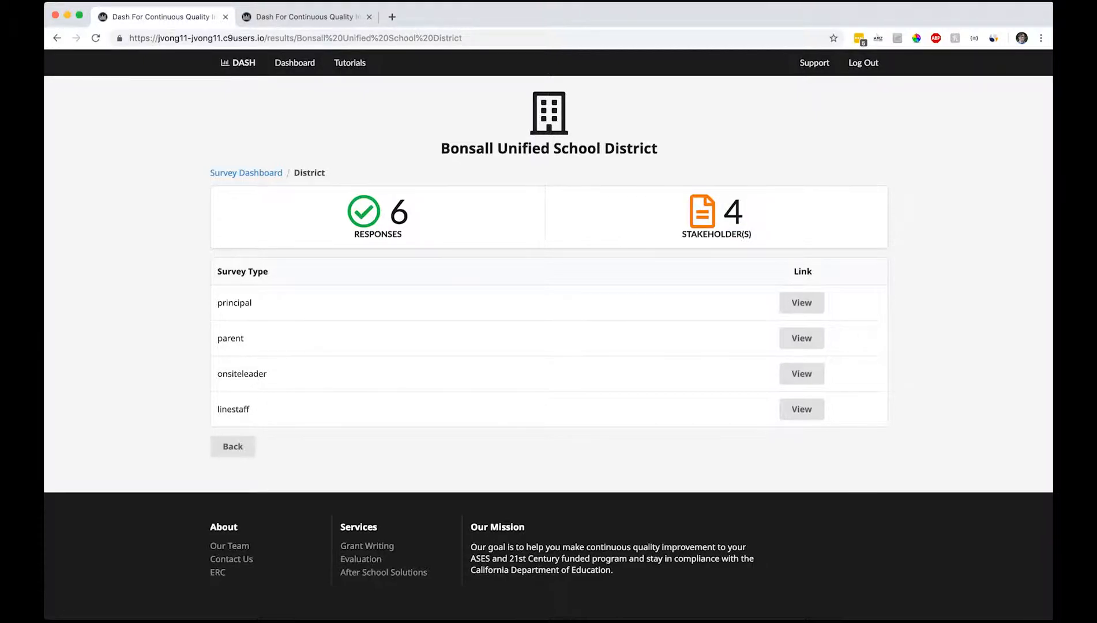
left_click(802, 410)
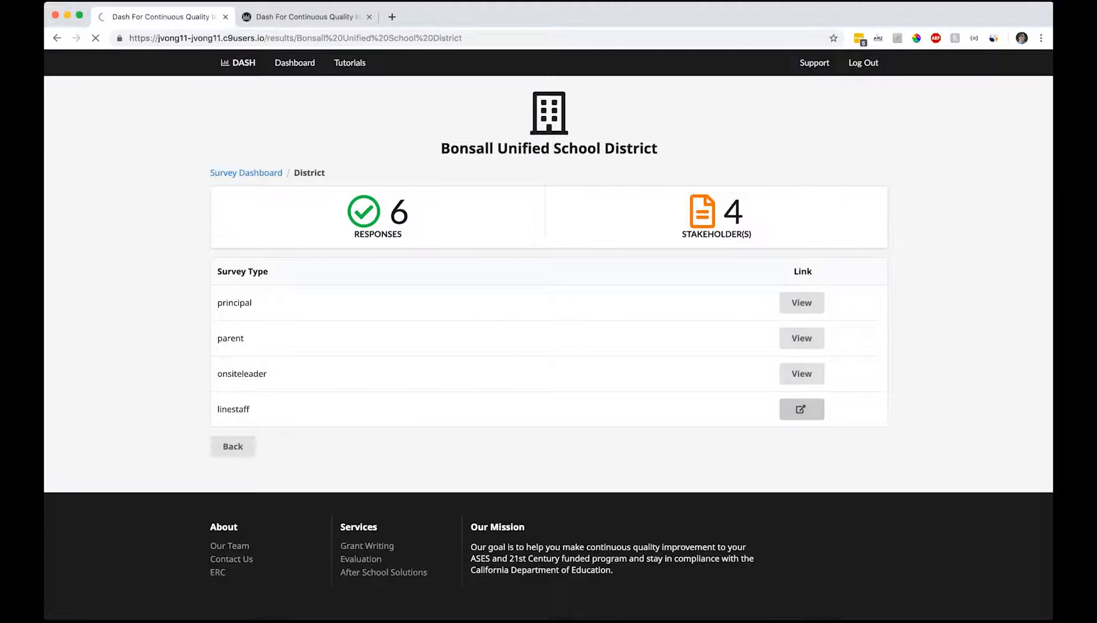
left_click(802, 410)
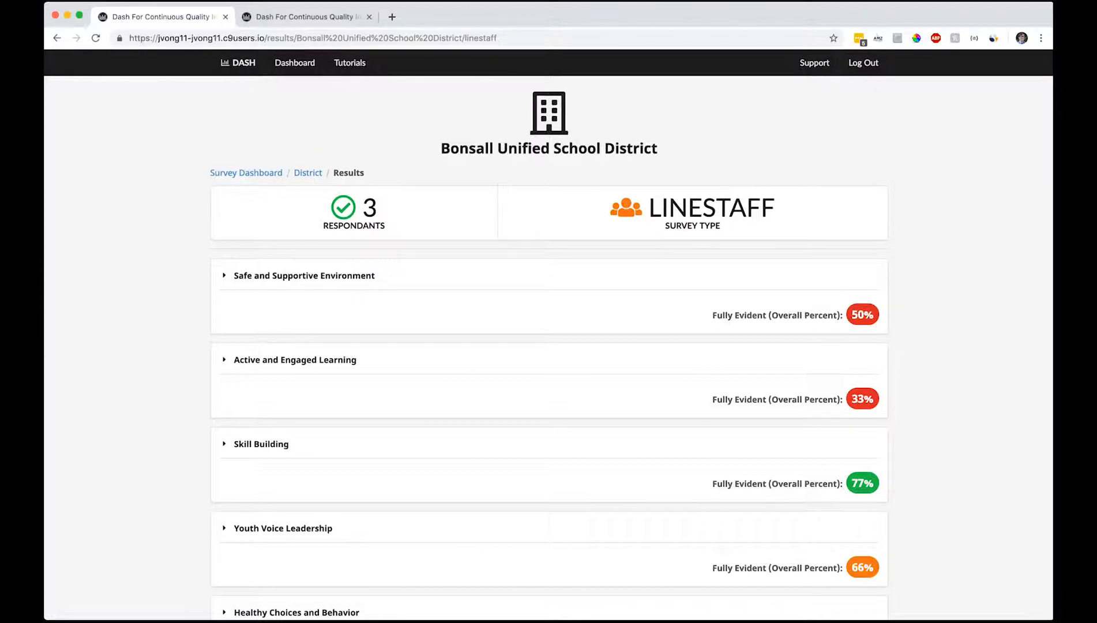
- Review the linestaff results, viewing question percentages for Safe and Supportive Environment and Active and Engaged Learning
double_click(710, 209)
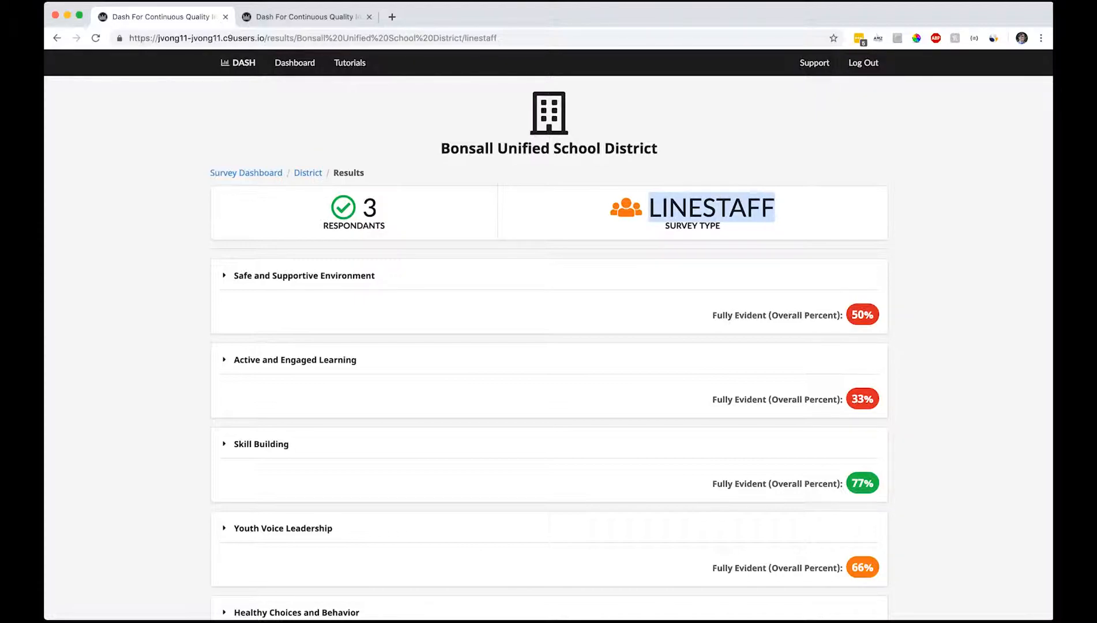
scroll("down", 3)
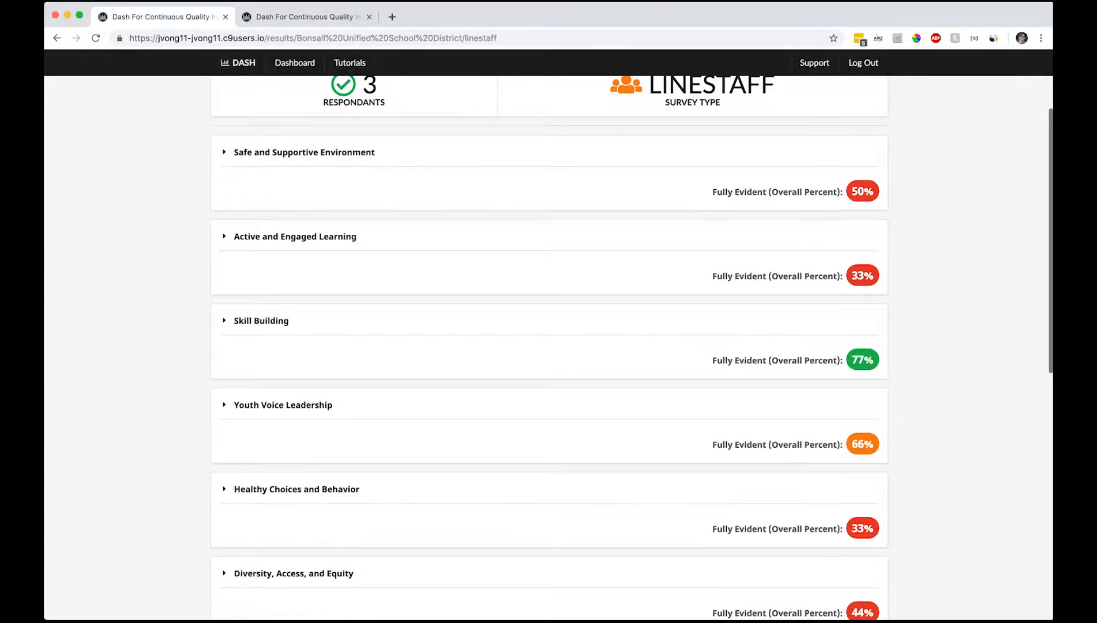
scroll("down", 3)
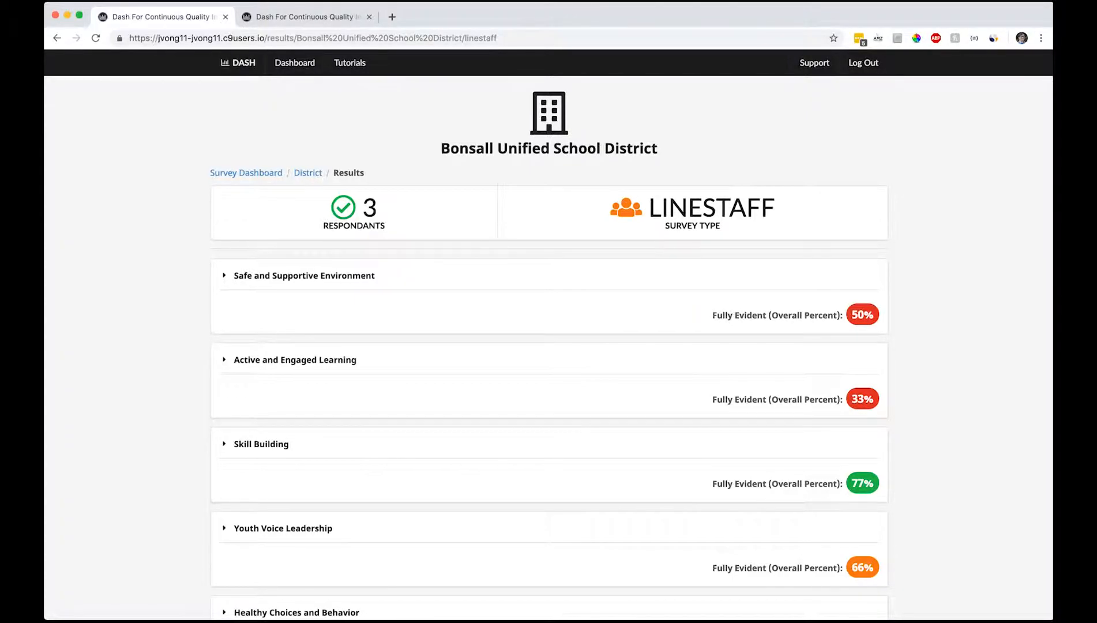
scroll("down", 3)
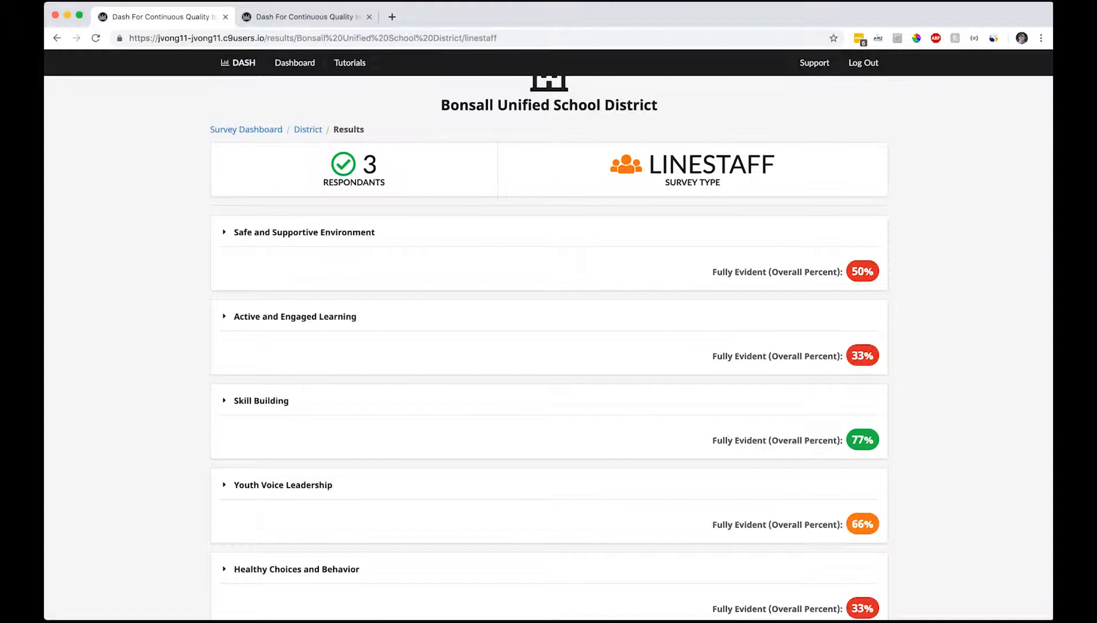
scroll("down", 3)
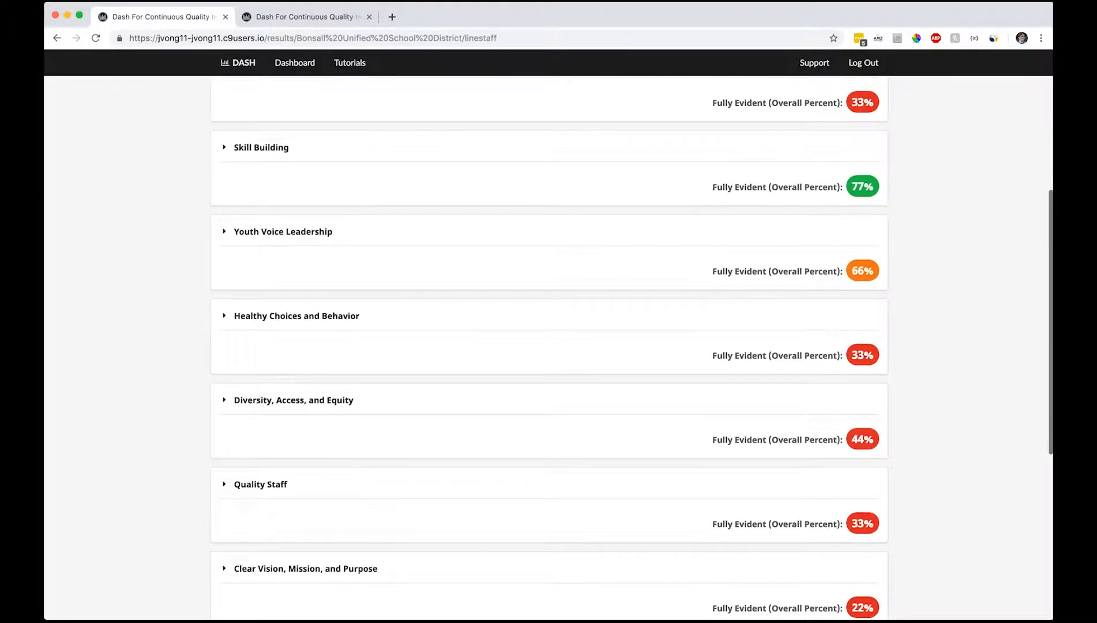
scroll("down", 3)
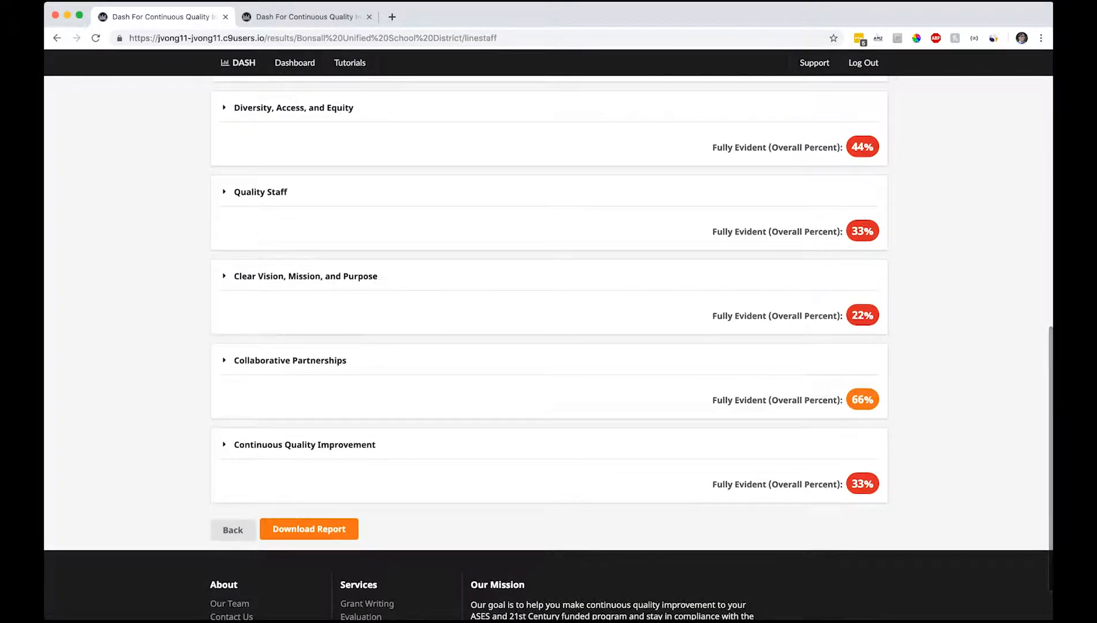
scroll("down", 3)
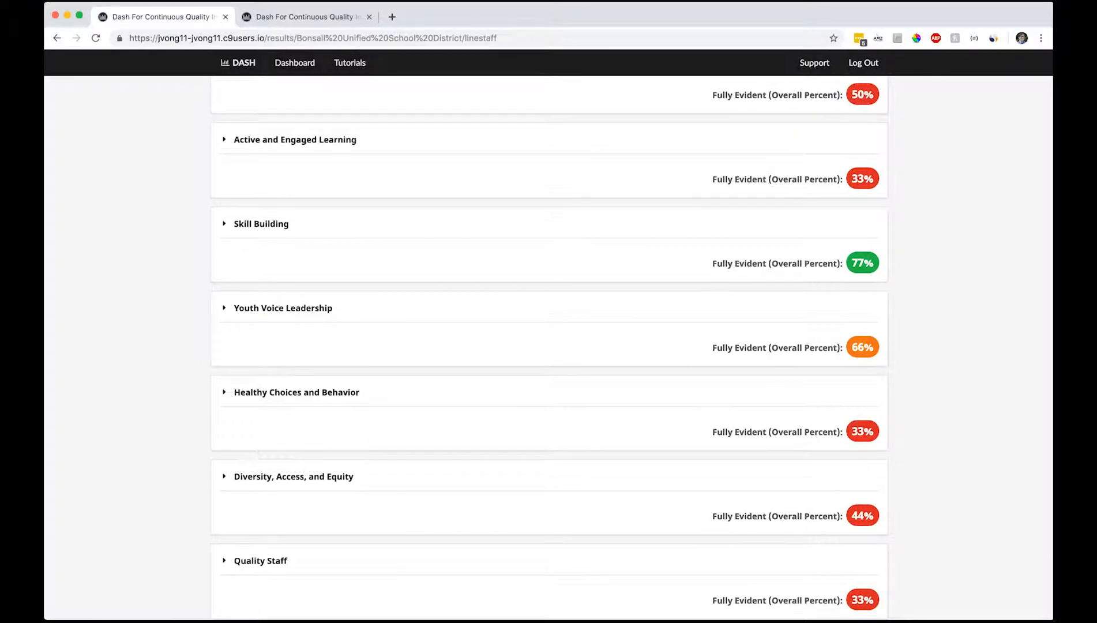
scroll("up", 3)
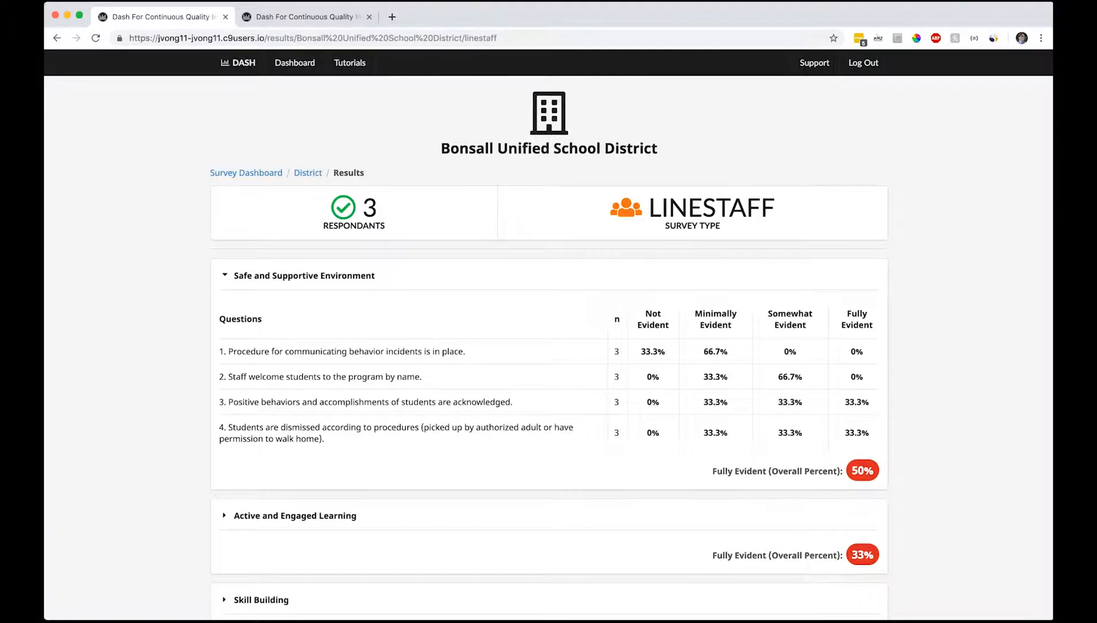
scroll("down", 3)
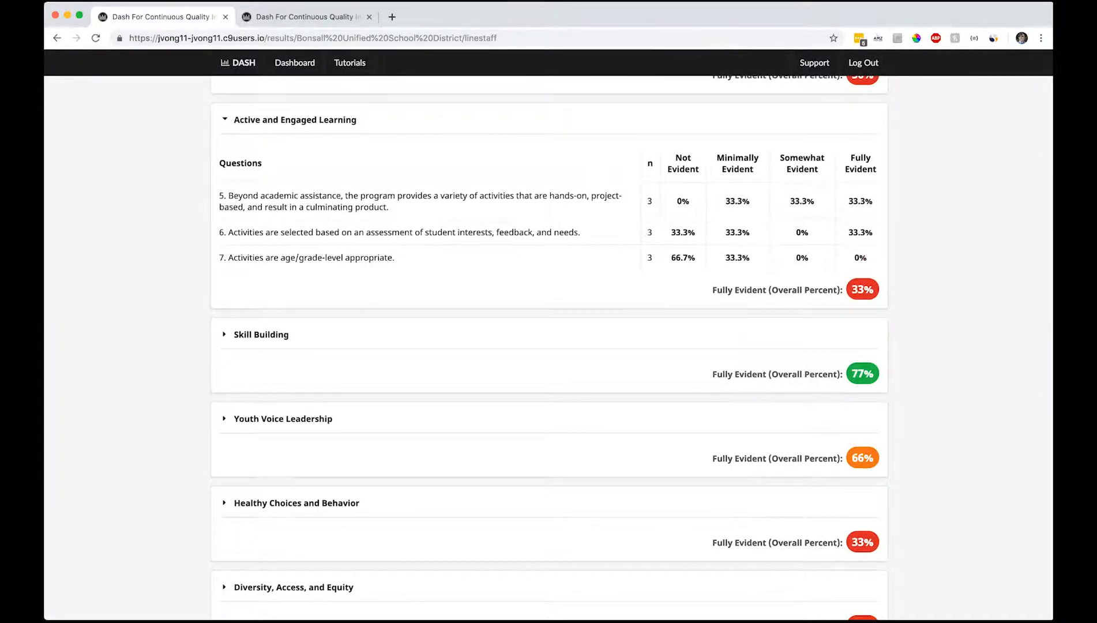
scroll("down", 3)
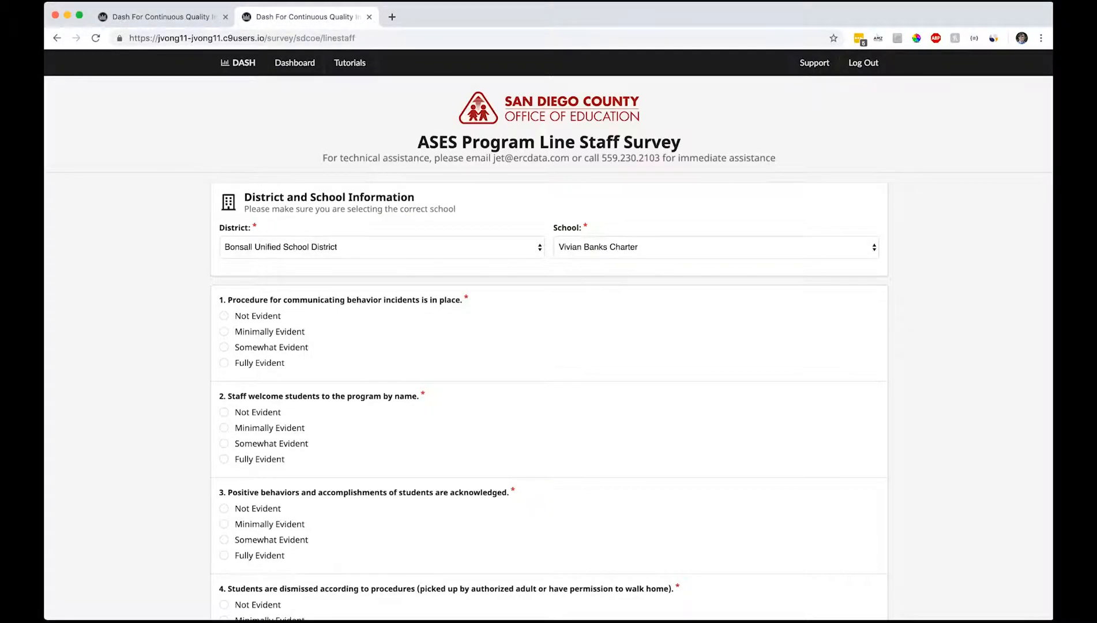
- Answer the remaining Line Staff Survey questions for Vivian Banks Charter and attempt to submit
scroll("down", 3)
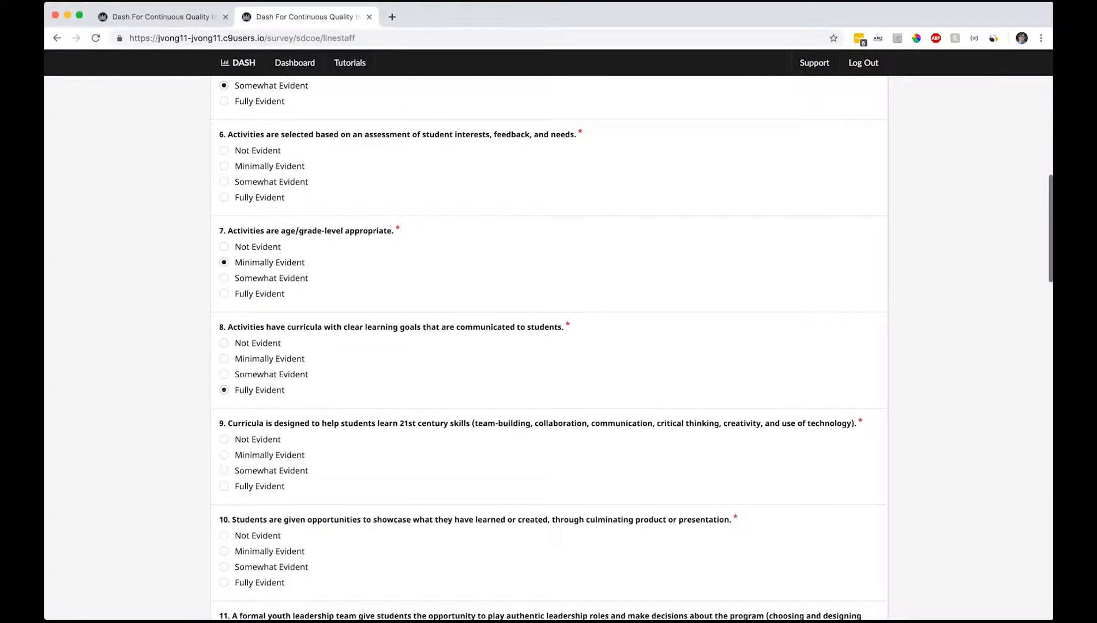
scroll("down", 3)
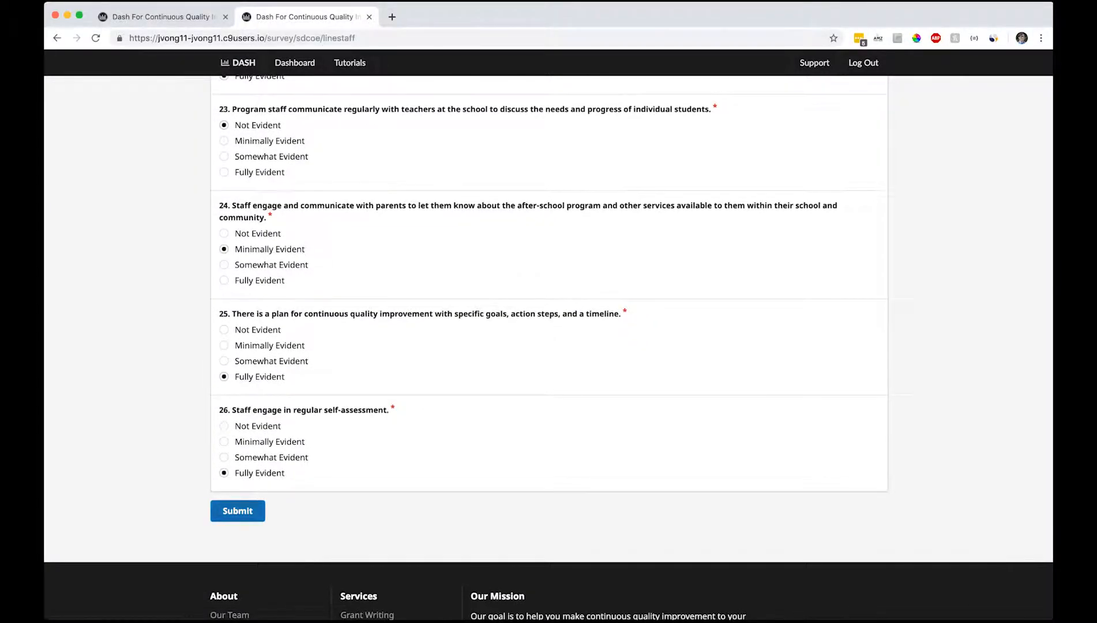
left_click(237, 511)
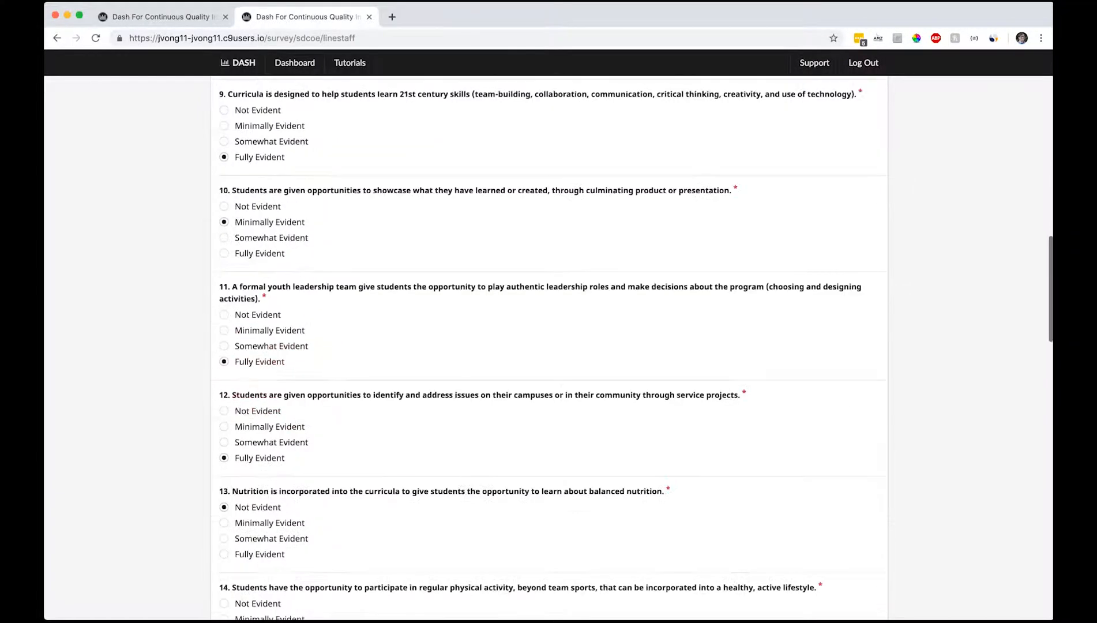
- Fix the flagged questions and submit all 26 answers, reaching the success page
scroll("down", 3)
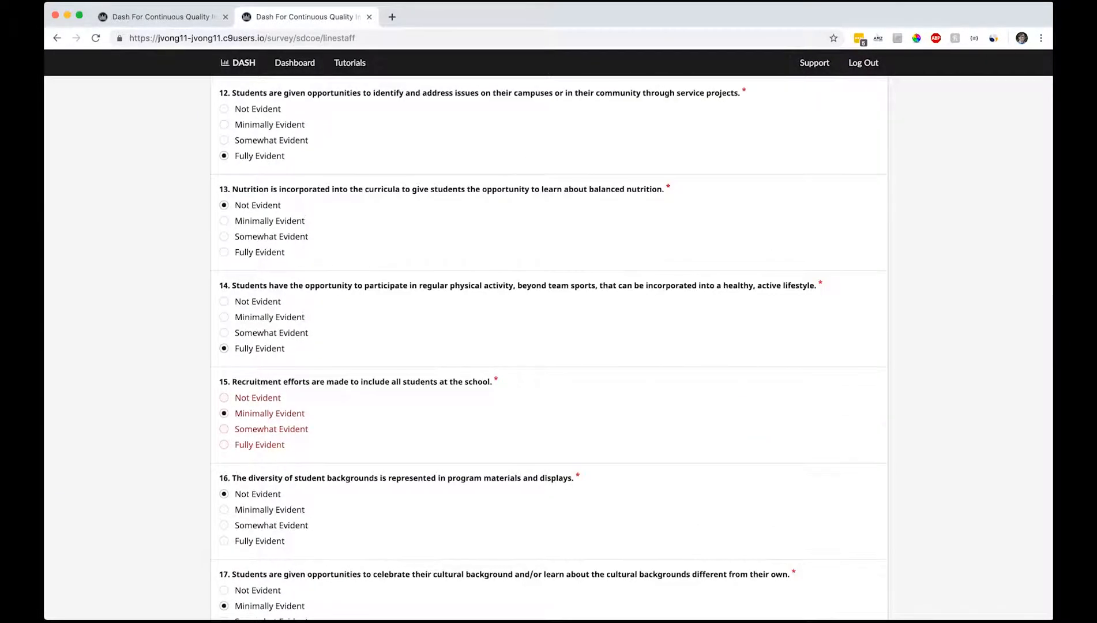
scroll("up", 3)
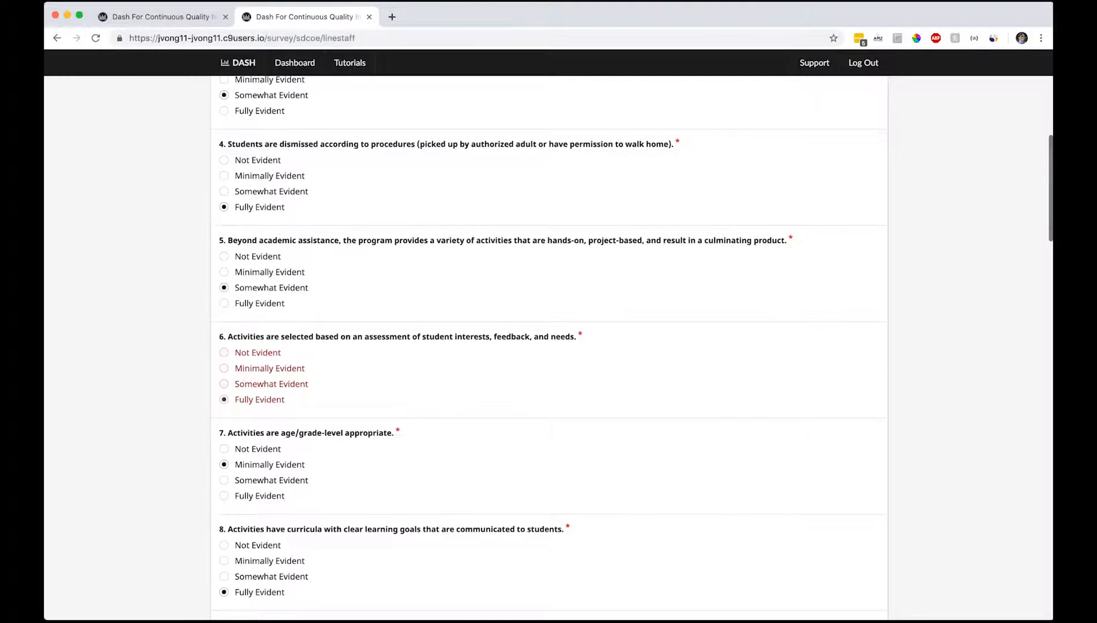
scroll("down", 3)
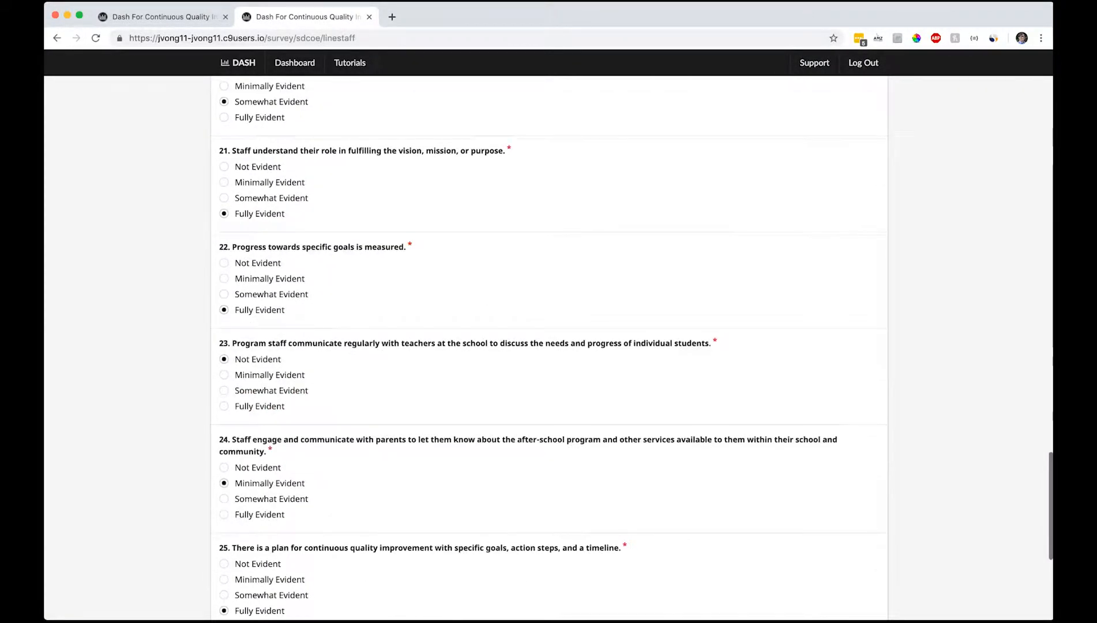
scroll("down", 3)
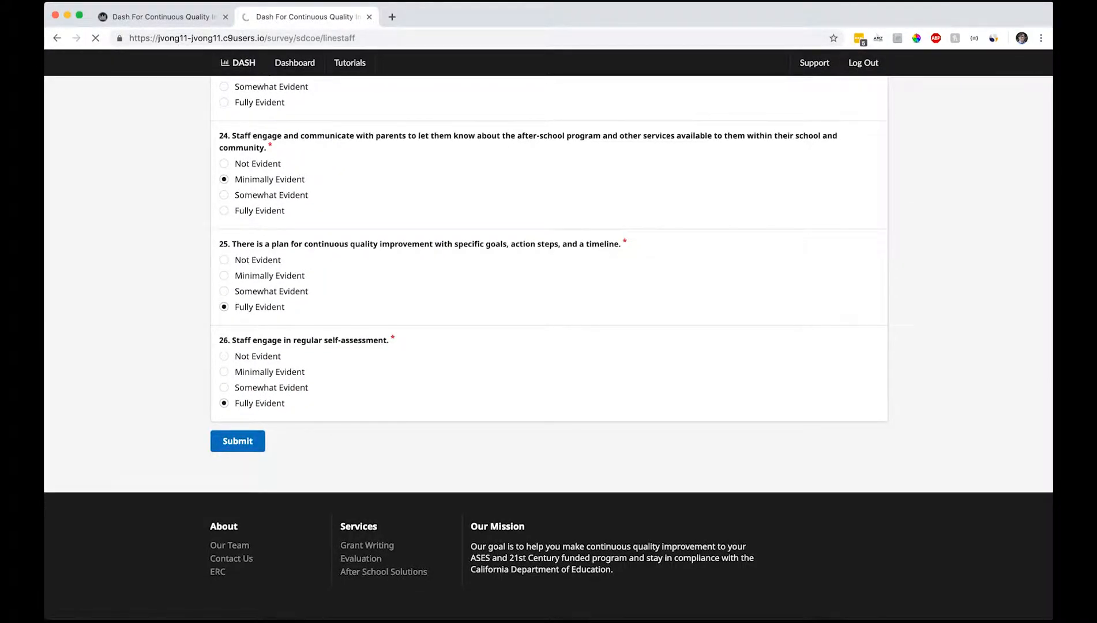
left_click(237, 441)
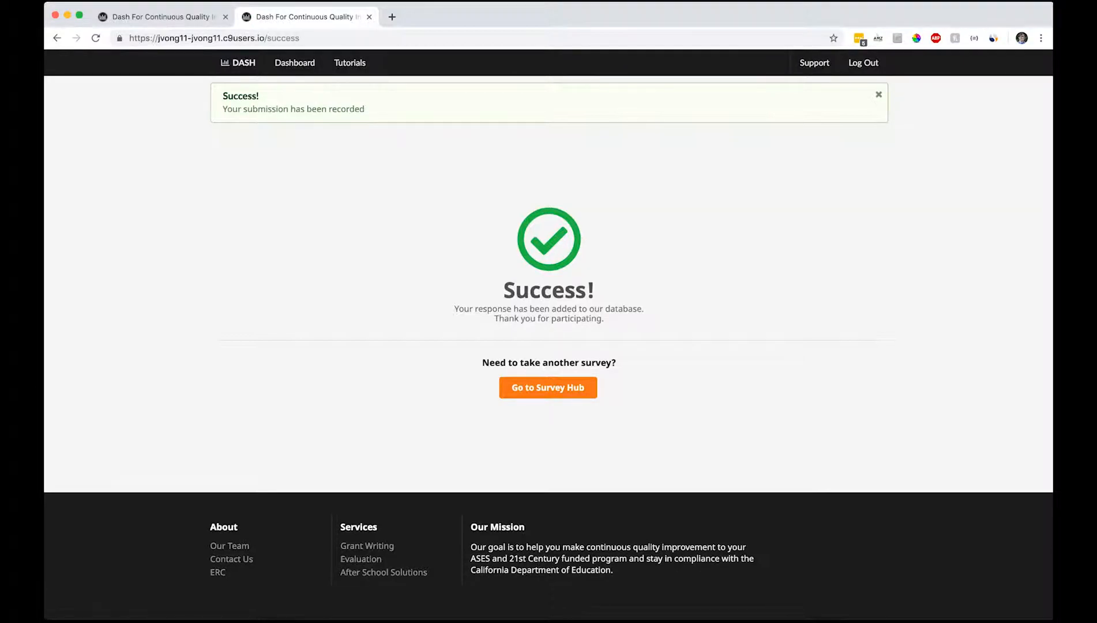
- Dismiss the green Success alert and go to the Quality Impact Survey Hub
left_click(879, 94)
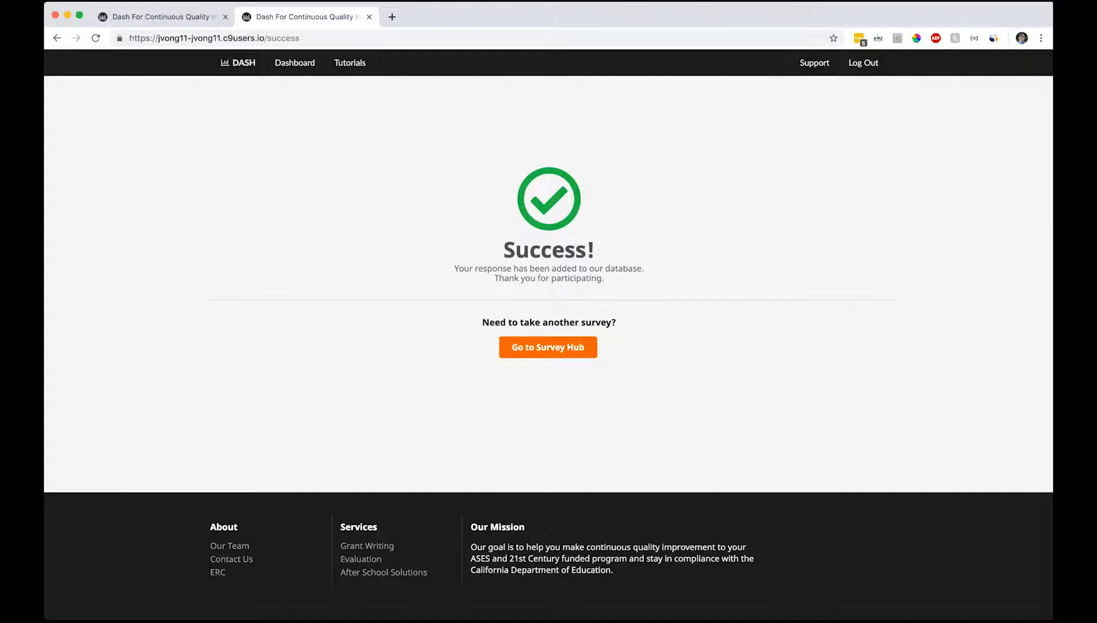
left_click(547, 347)
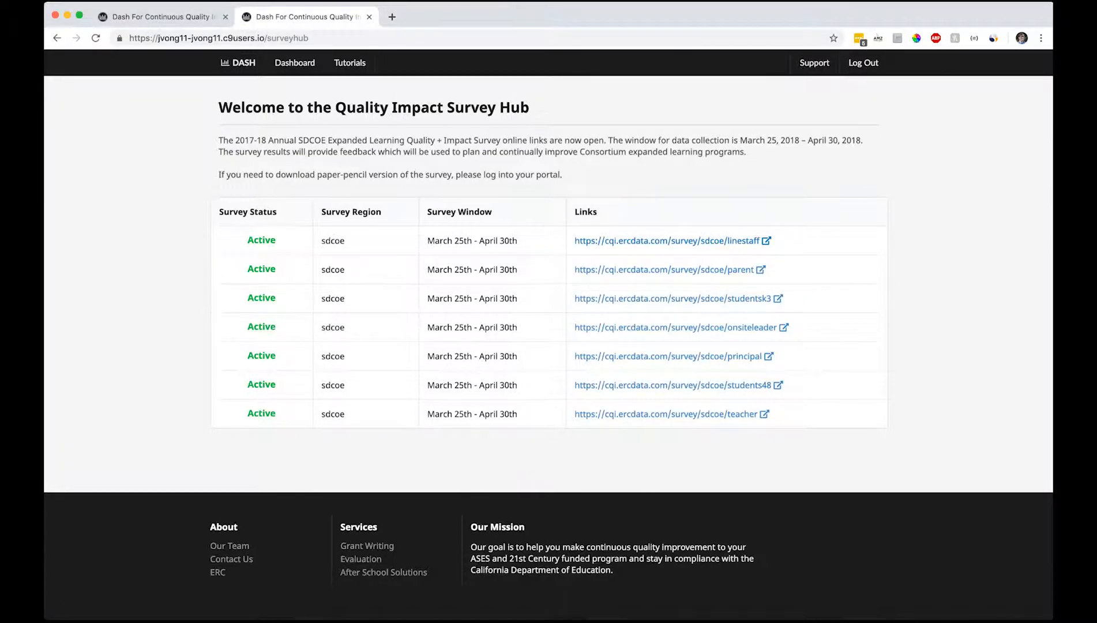
- Reload the Bonsall Unified linestaff results so they show 4 respondents and updated percentages
left_click(675, 241)
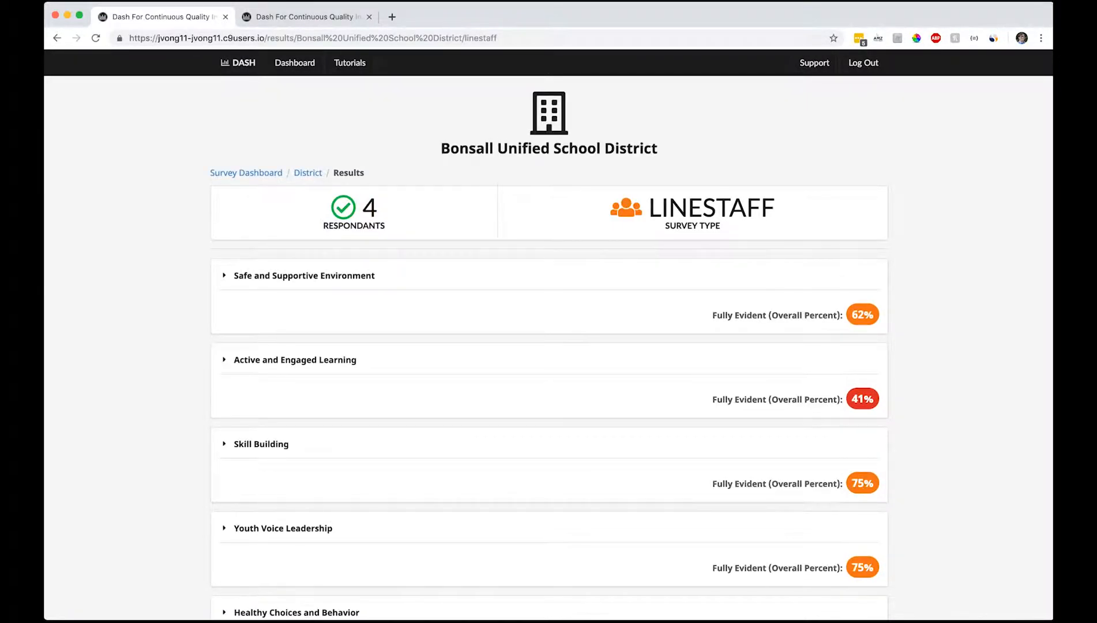
scroll("down", 3)
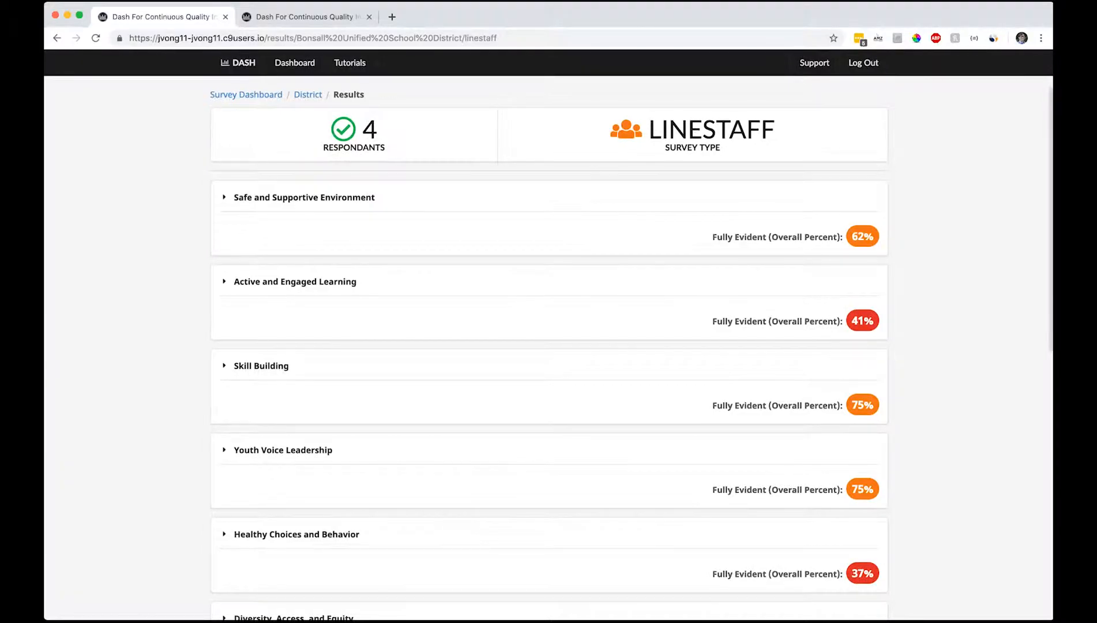
scroll("down", 3)
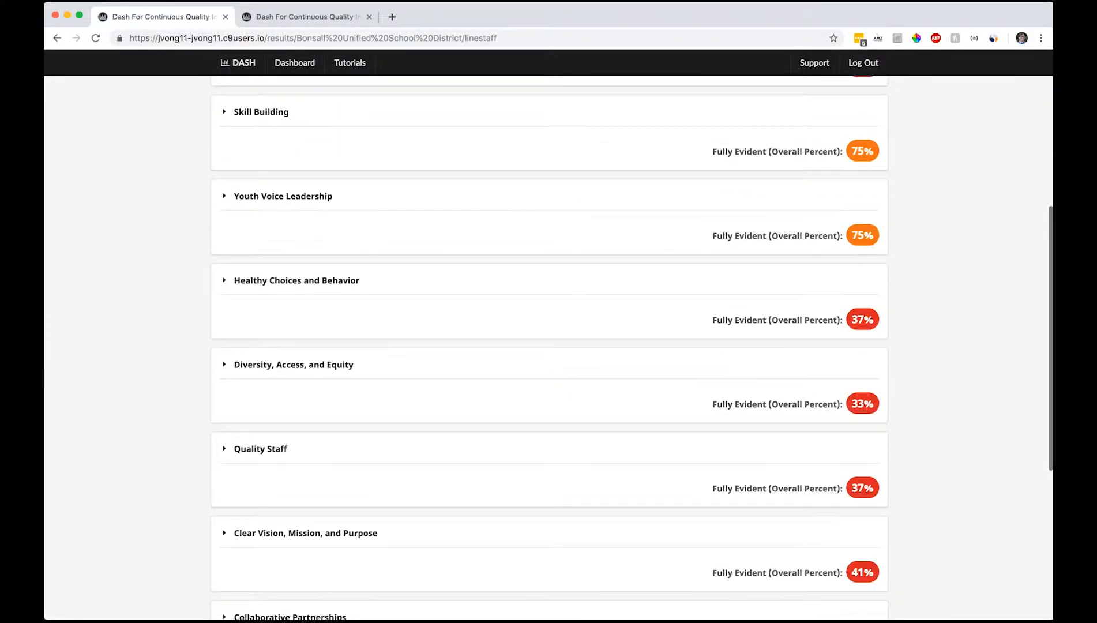
scroll("up", 3)
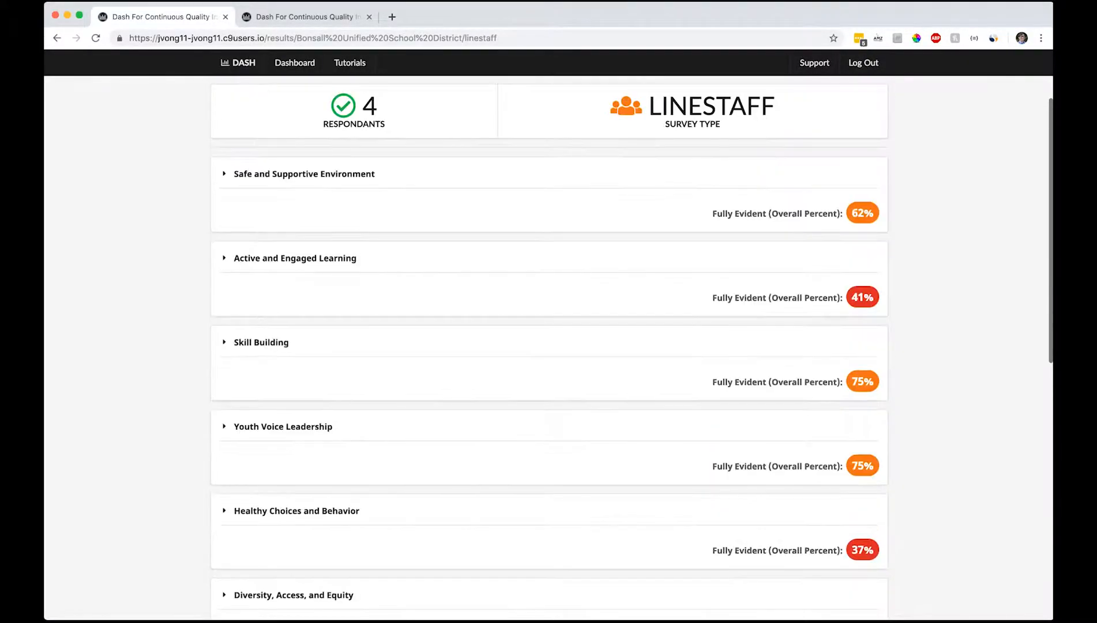
scroll("down", 3)
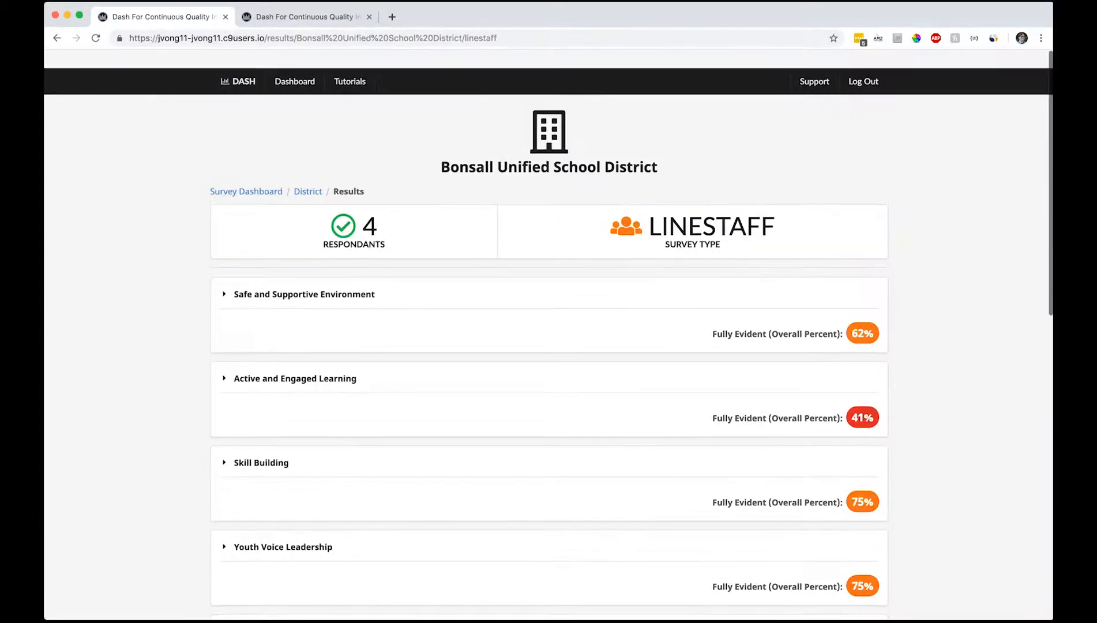
left_click(225, 294)
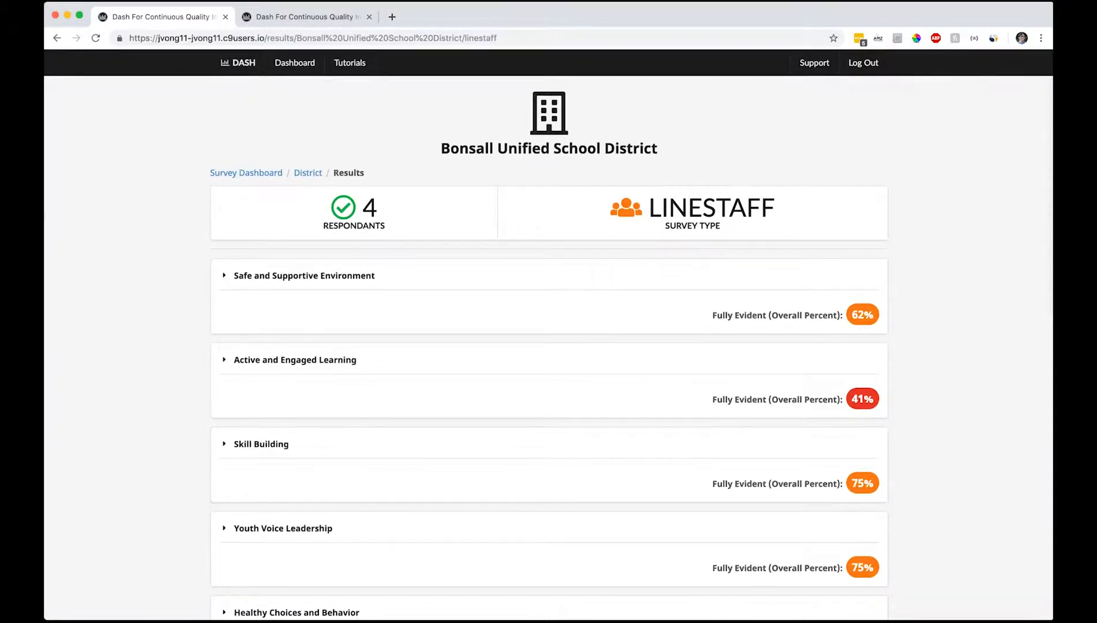
- View Vivian Banks Charter's linestaff results with 2 responses and scroll through the standards percentages
left_click(245, 173)
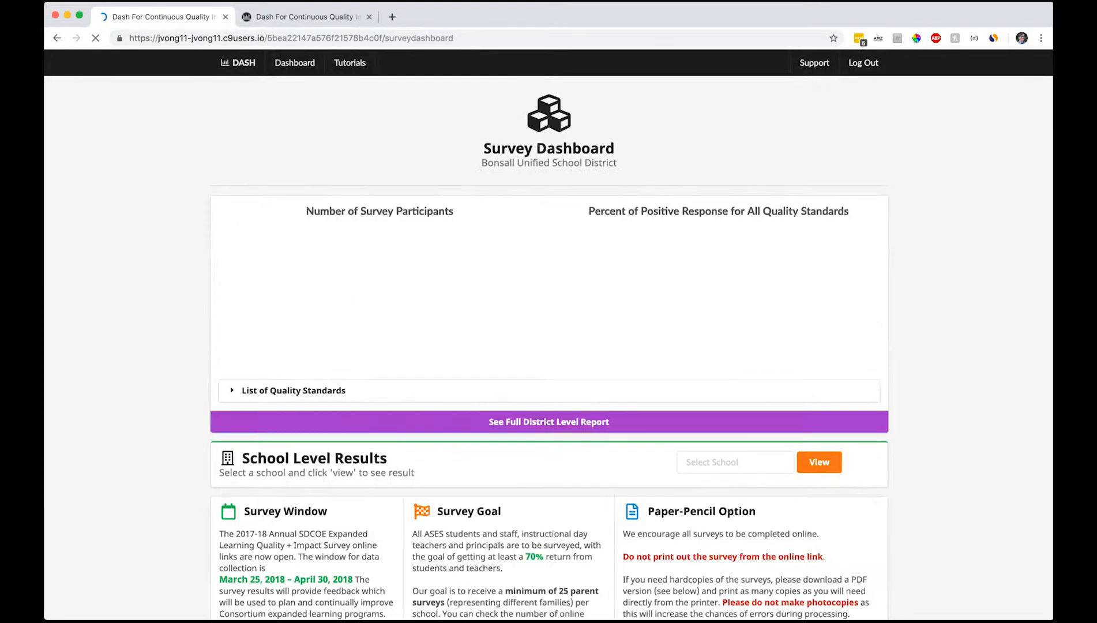
scroll("down", 3)
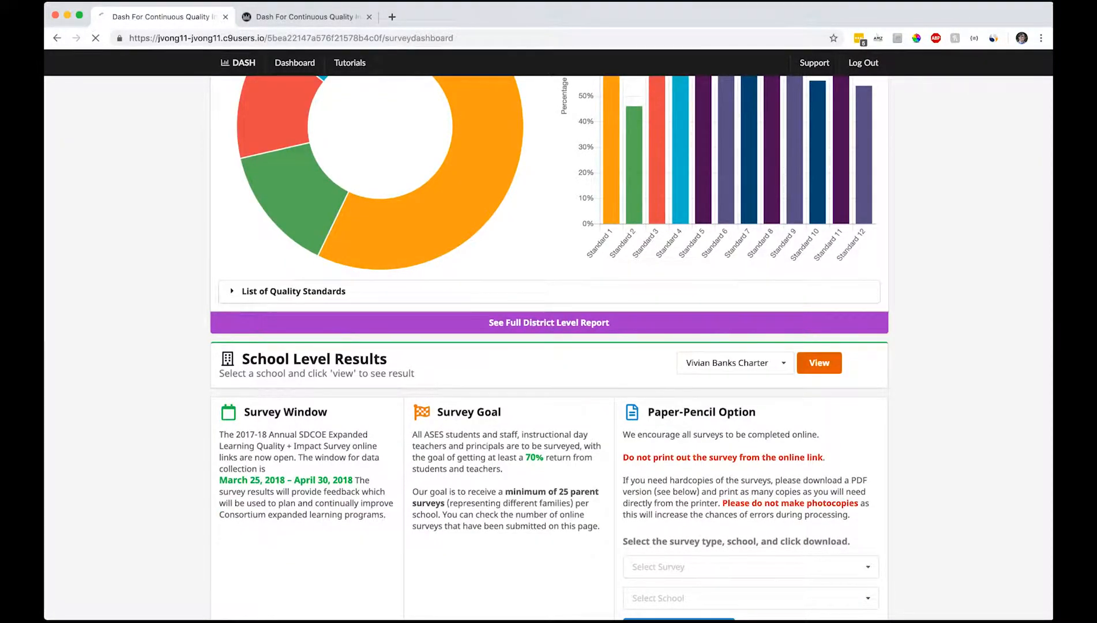
left_click(819, 364)
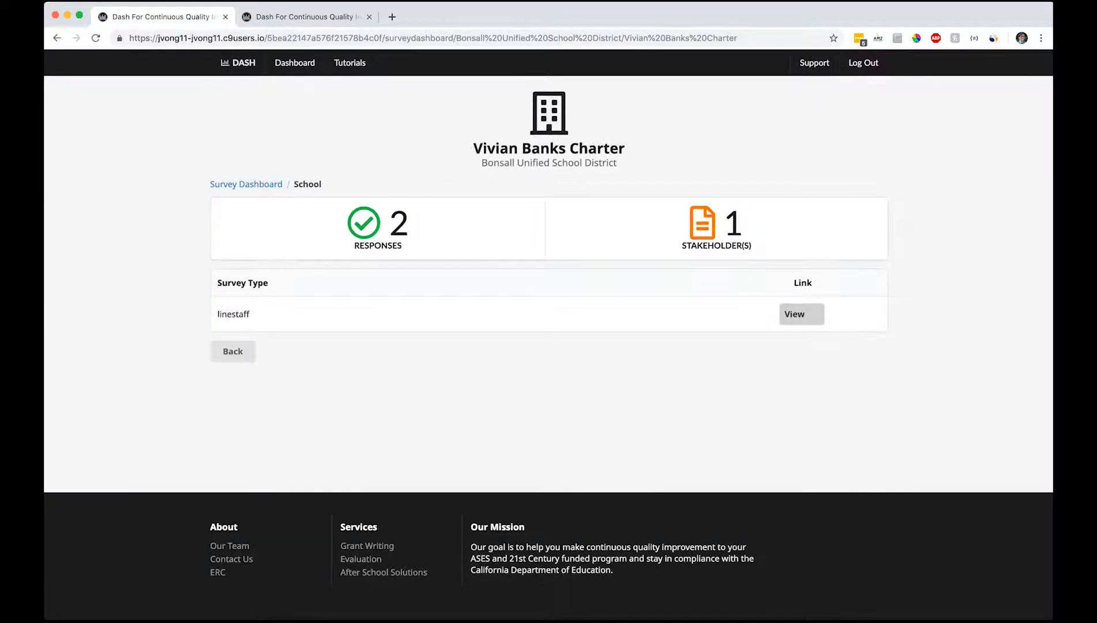
left_click(802, 313)
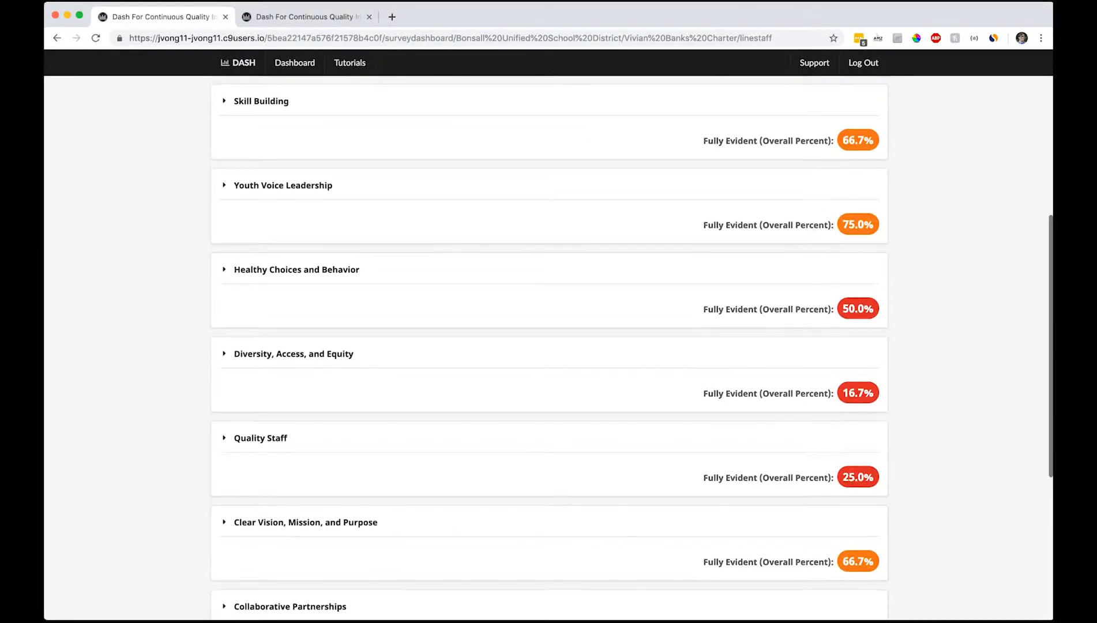
scroll("down", 3)
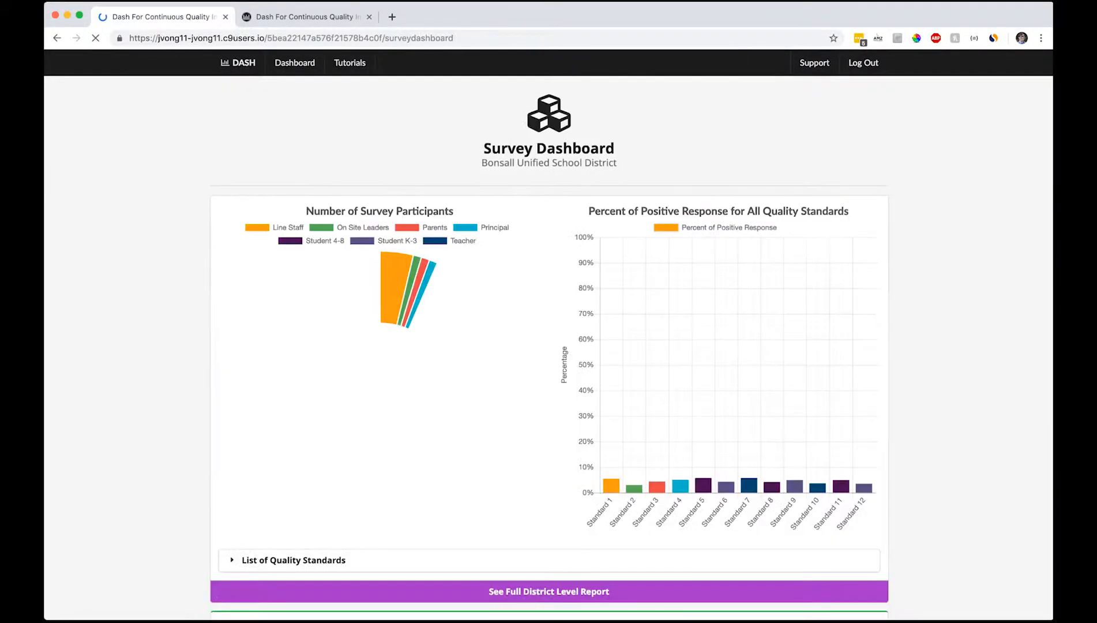
scroll("down", 3)
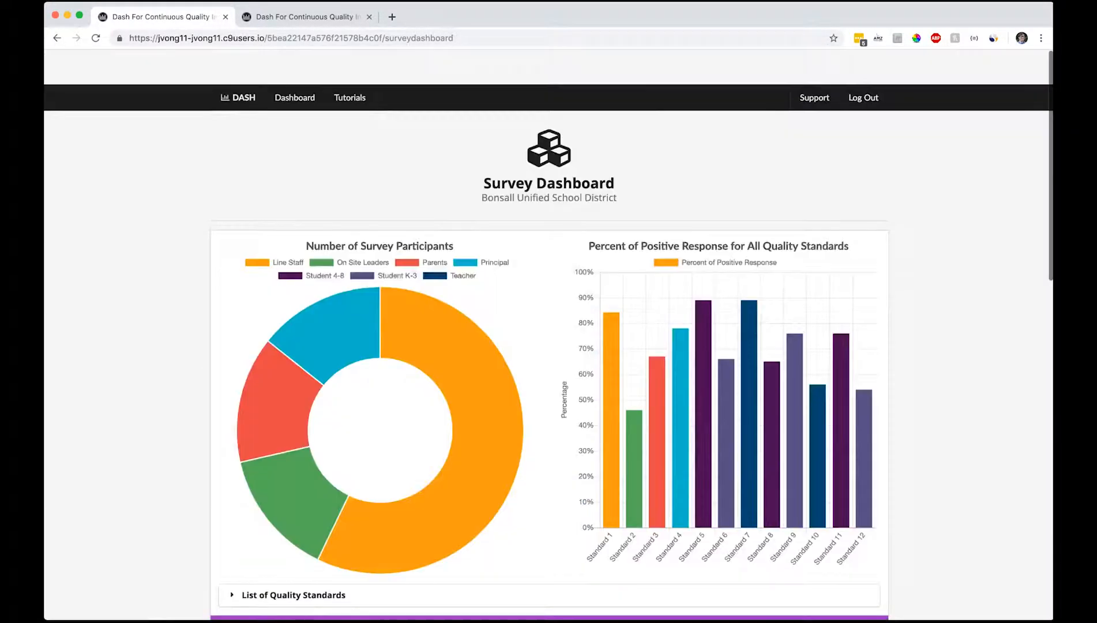
scroll("down", 3)
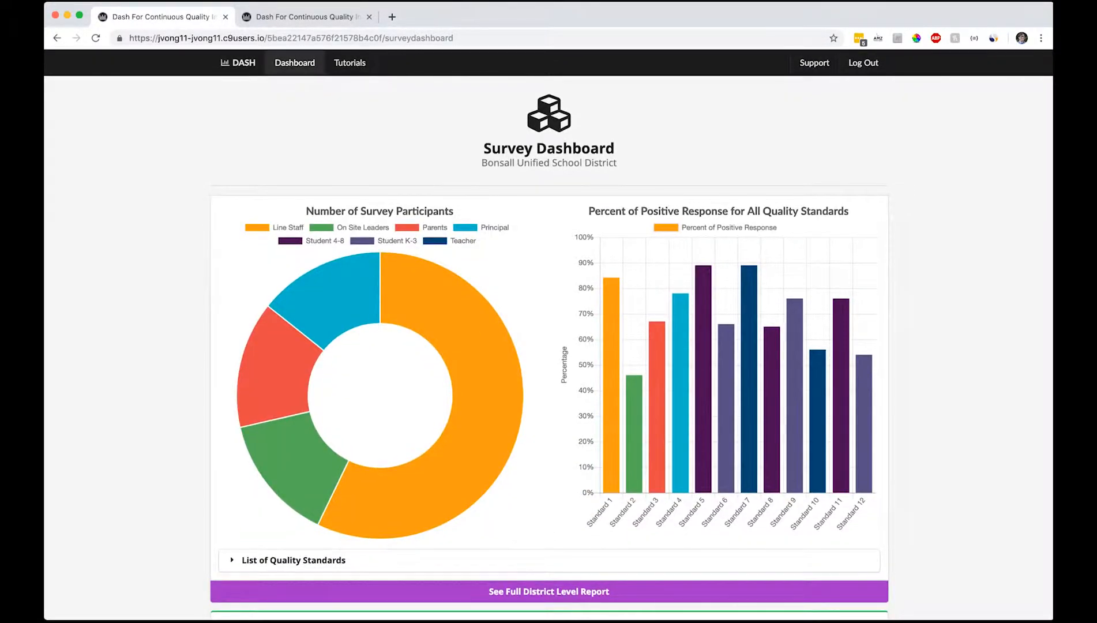
- Review the district dashboard's quality-standard plans for Bonsall Elementary and Vivian Banks Charter
left_click(294, 64)
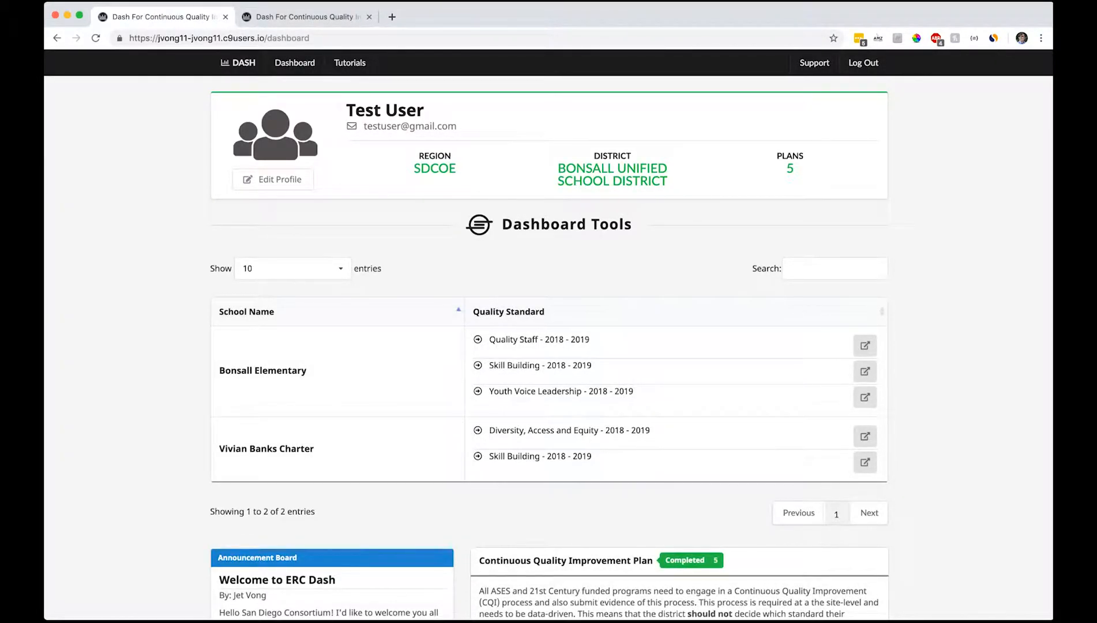
scroll("down", 3)
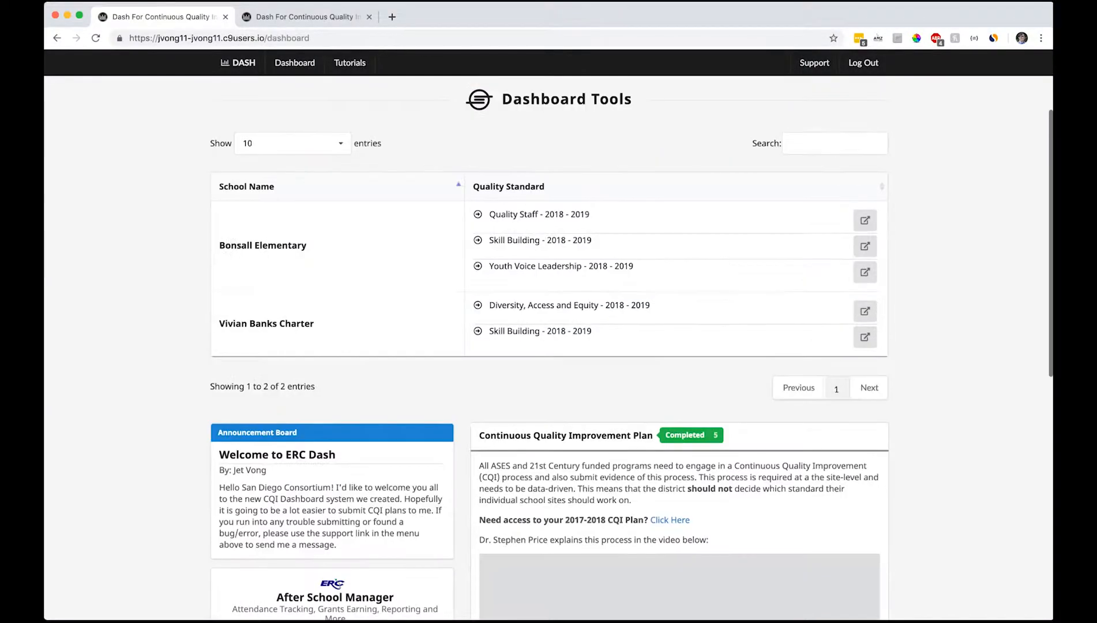
scroll("down", 3)
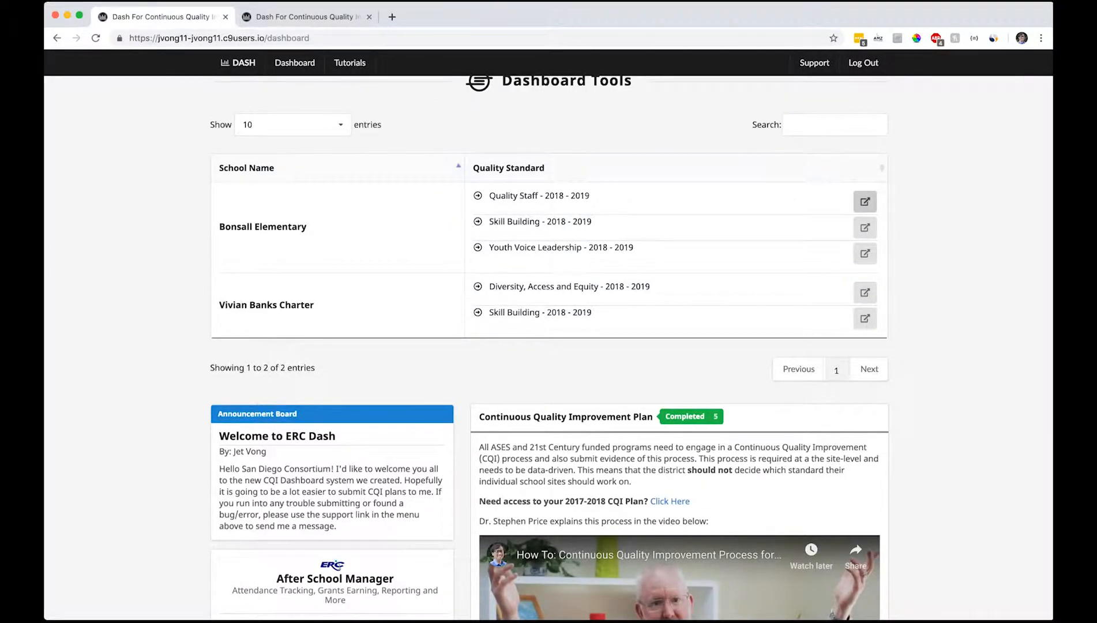
scroll("down", 3)
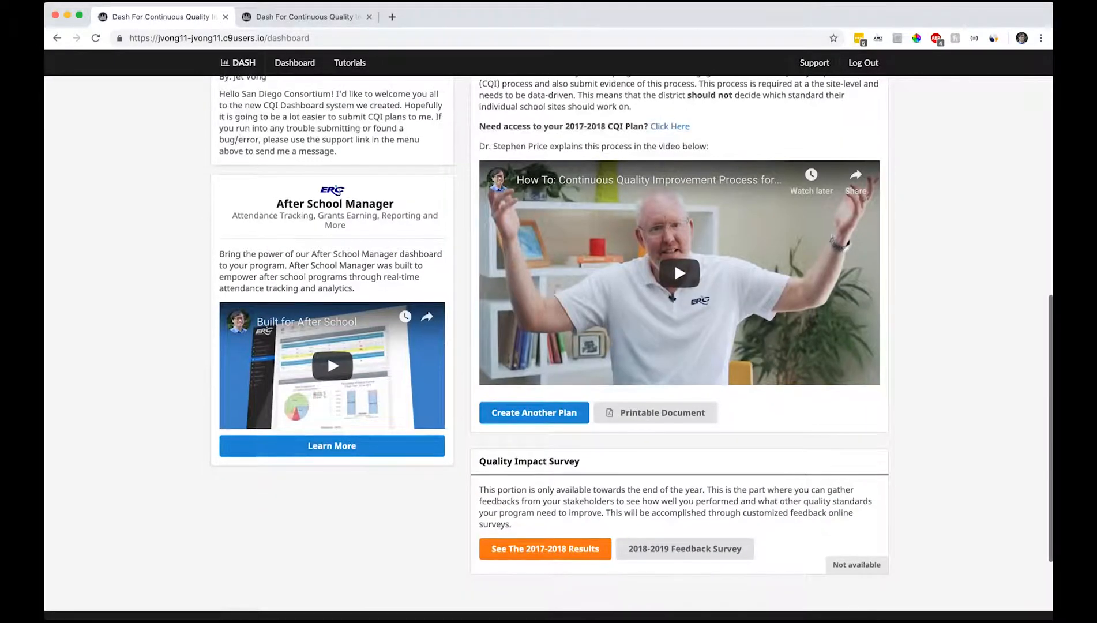
scroll("down", 3)
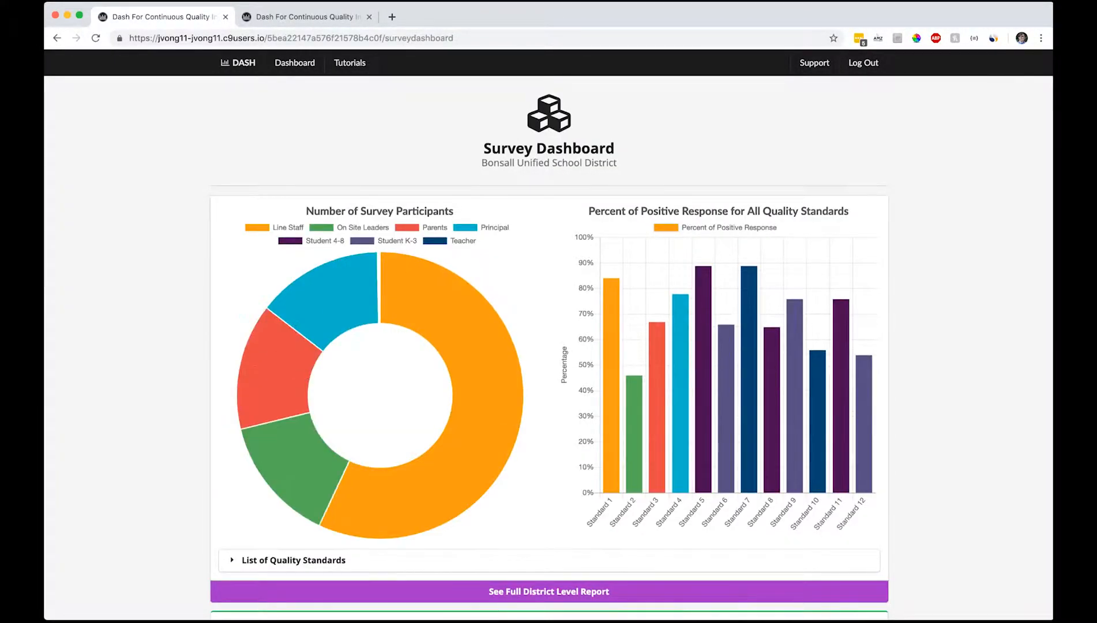
scroll("down", 3)
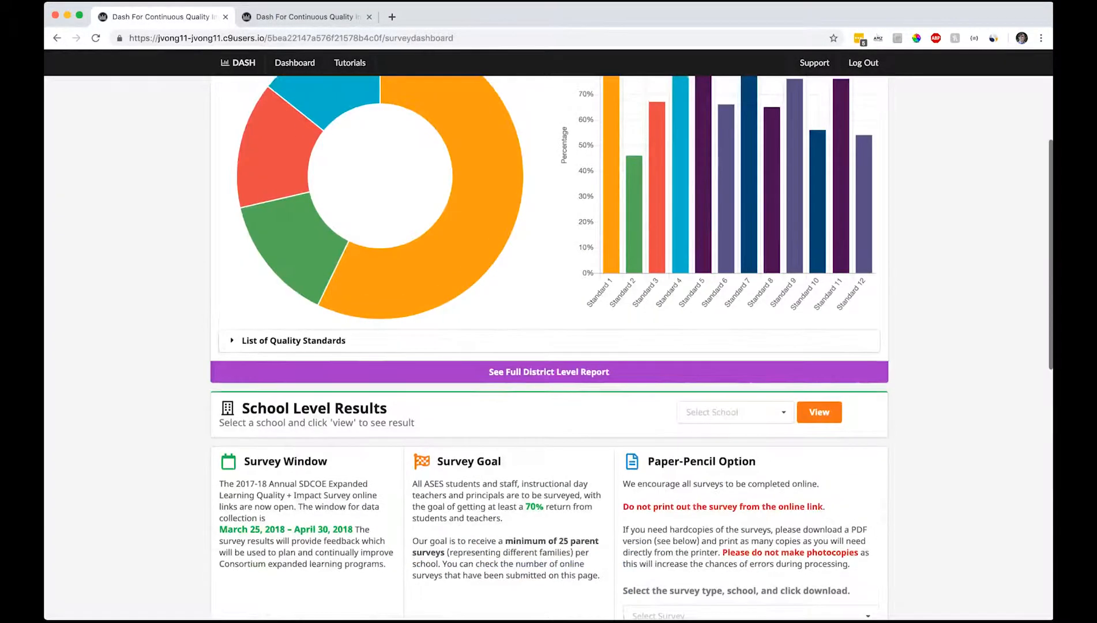
scroll("up", 3)
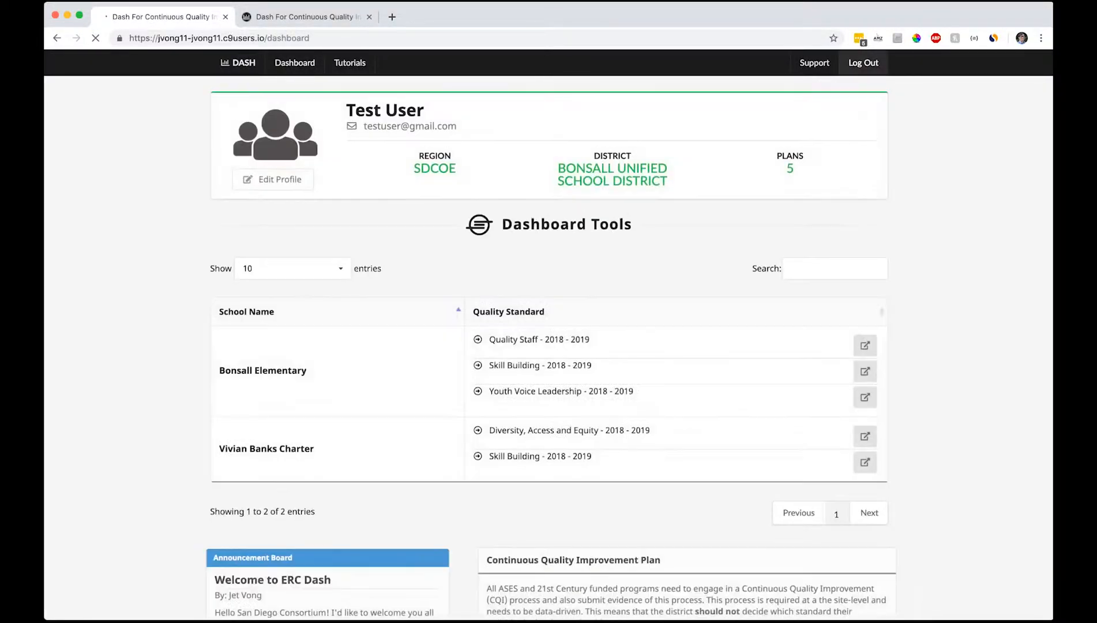
- Log out and sign in as administrator, then browse to the fourth page of districts
left_click(863, 63)
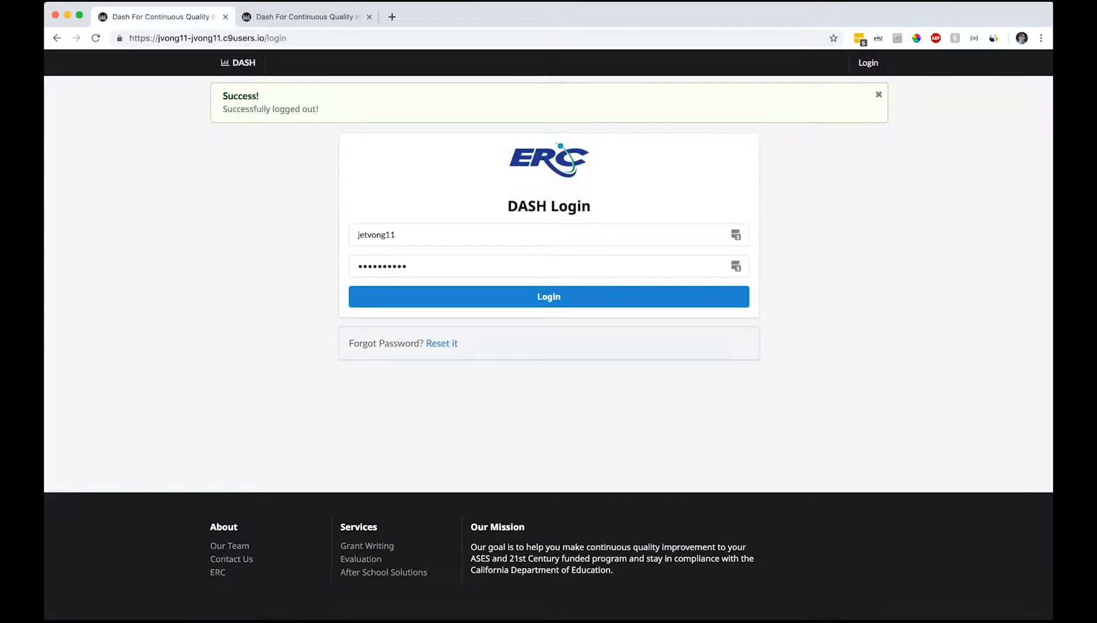
left_click(549, 296)
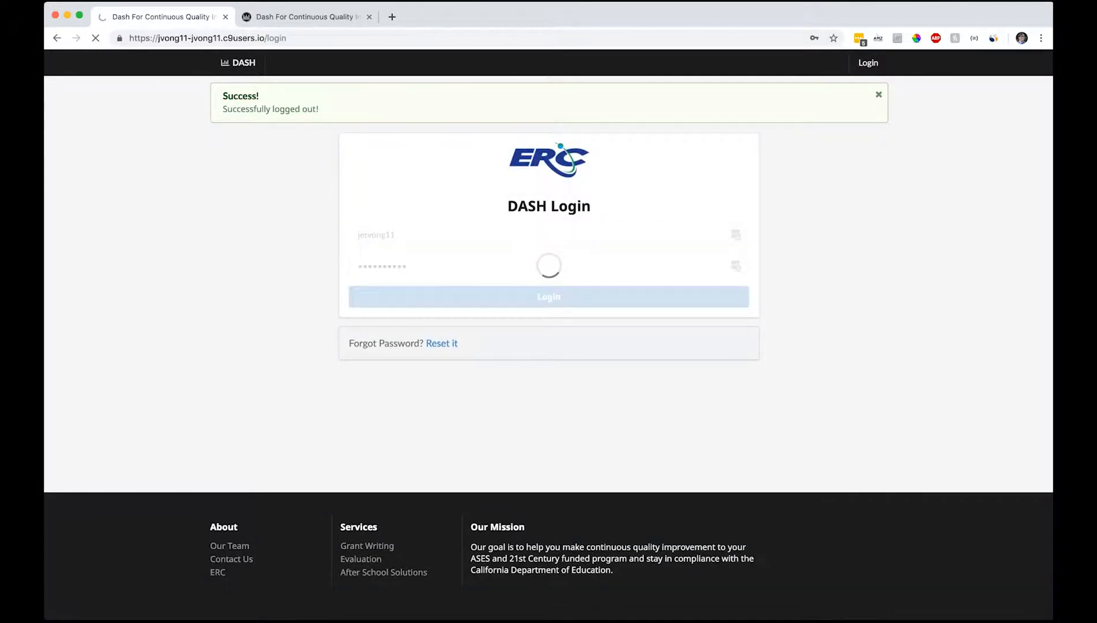
left_click(550, 297)
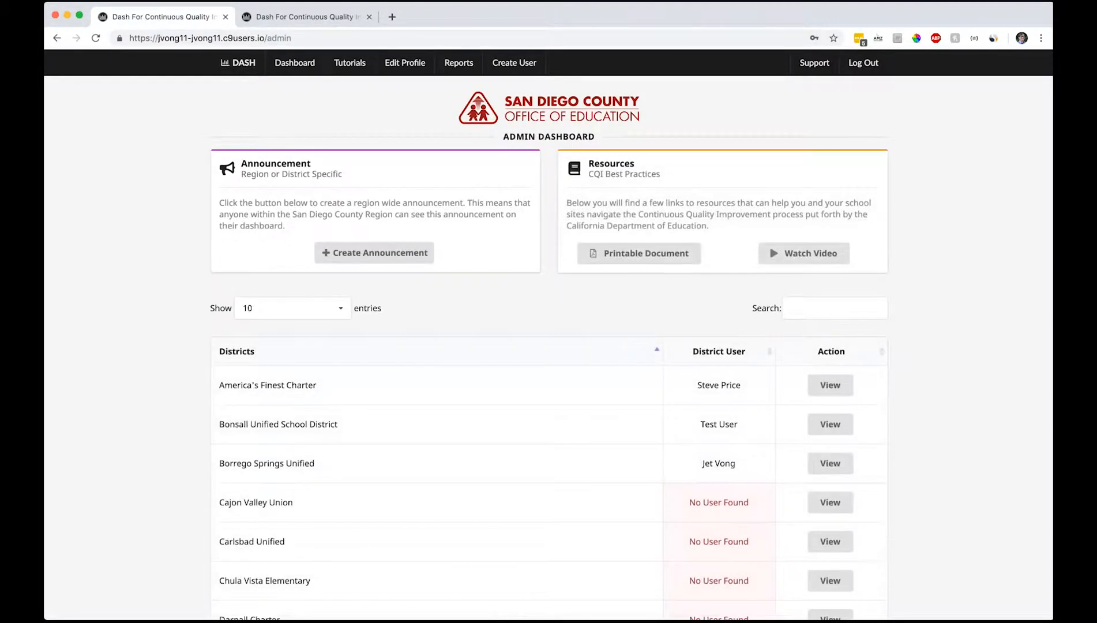
scroll("down", 3)
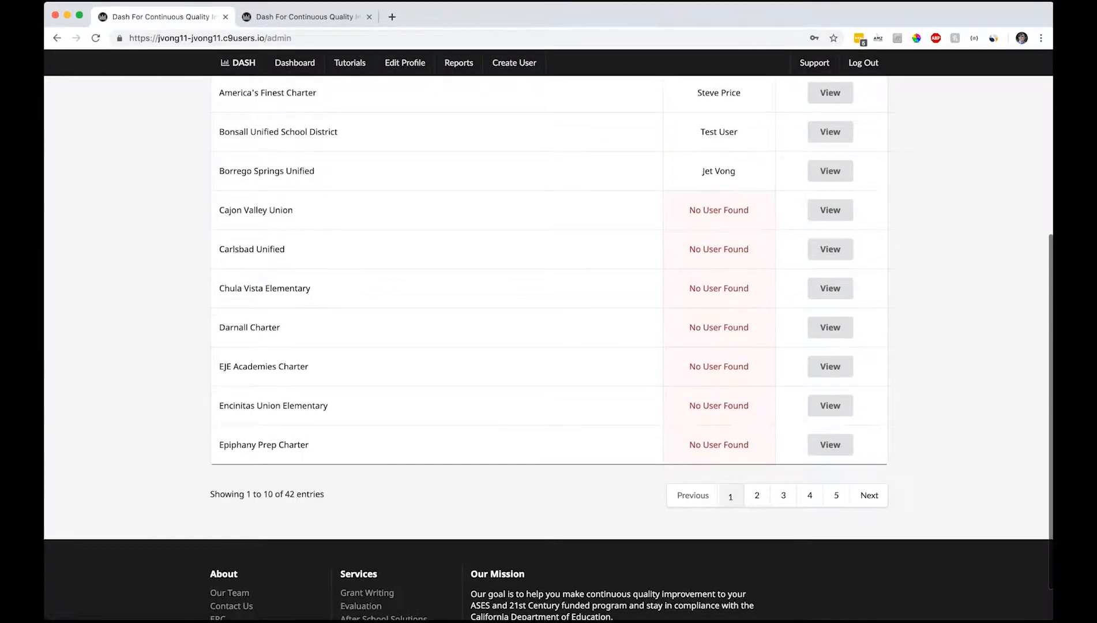
left_click(809, 495)
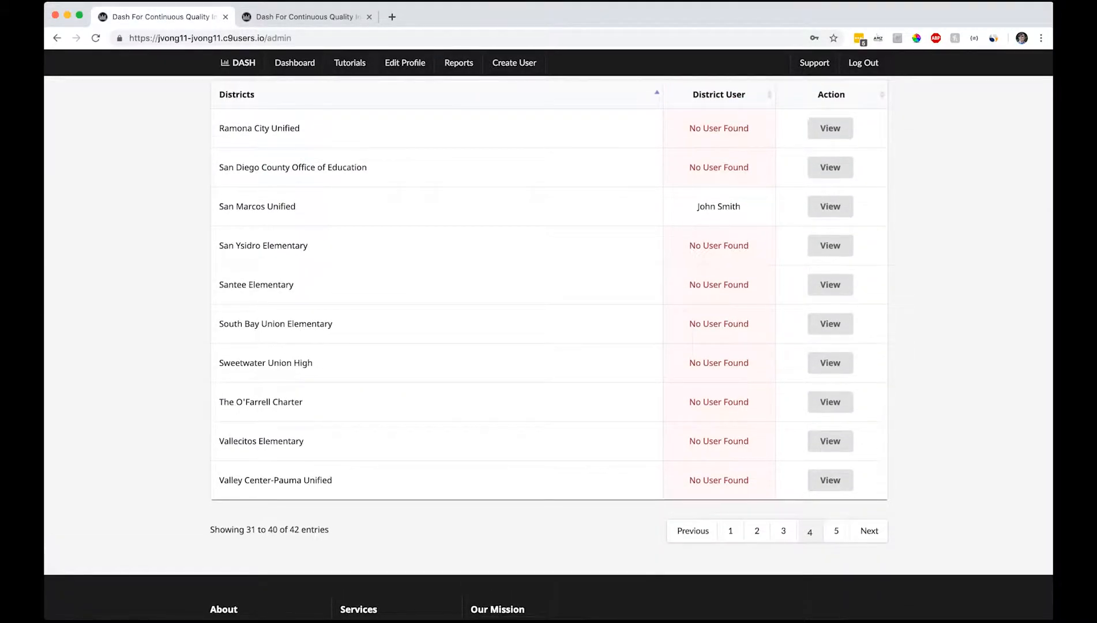
- Start a new announcement and cancel it without saving
left_click(730, 536)
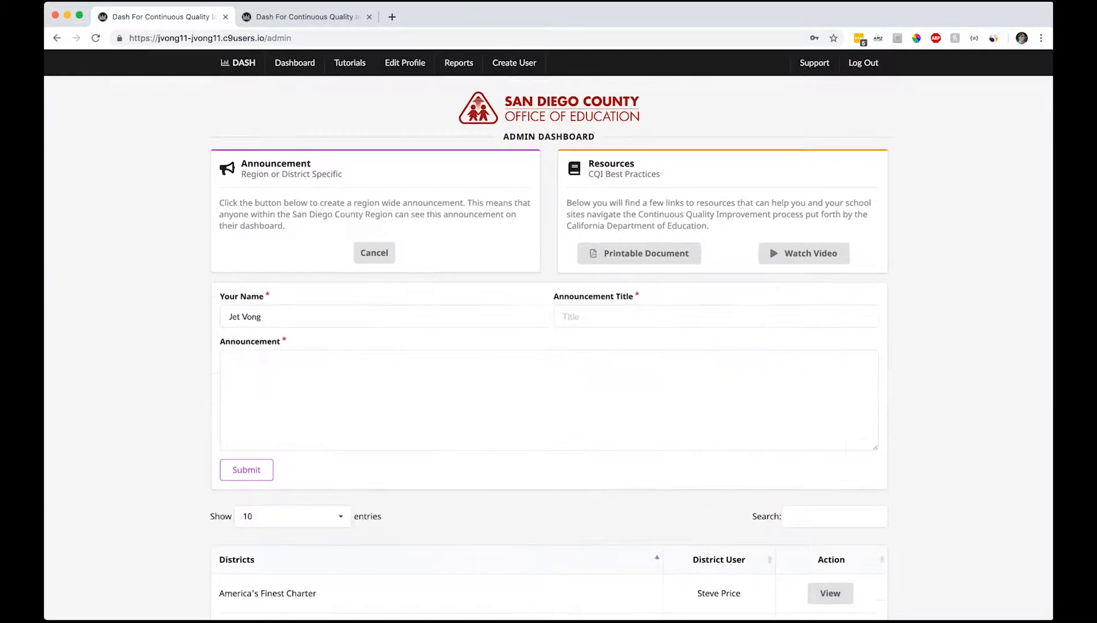
left_click(373, 253)
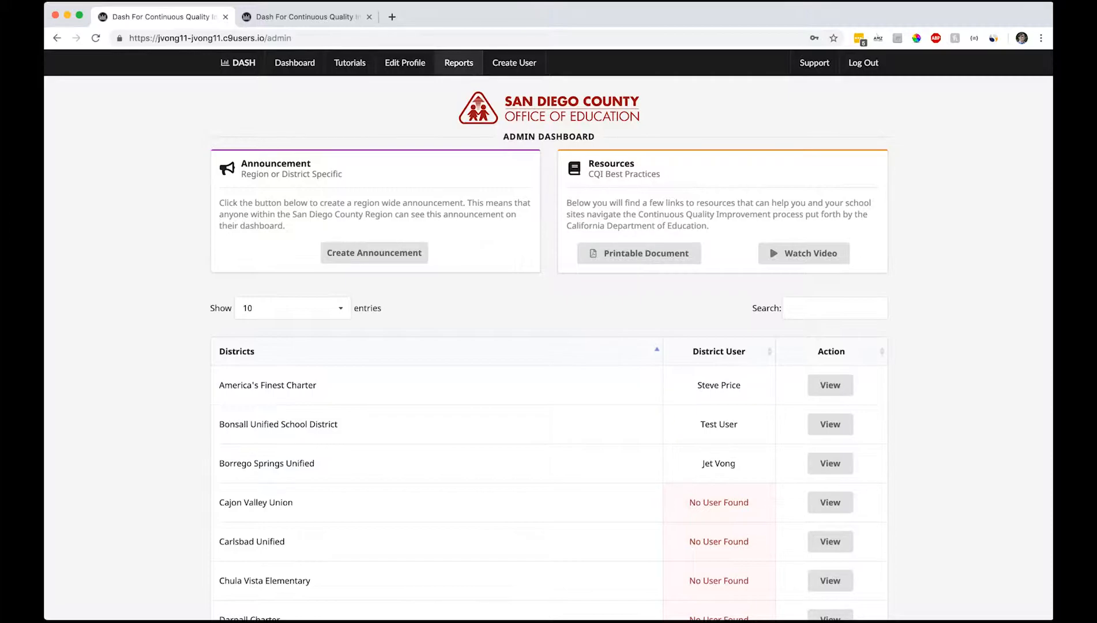
- View the Create User form and Reports export types, then Bonsall Unified School District's plans
left_click(514, 64)
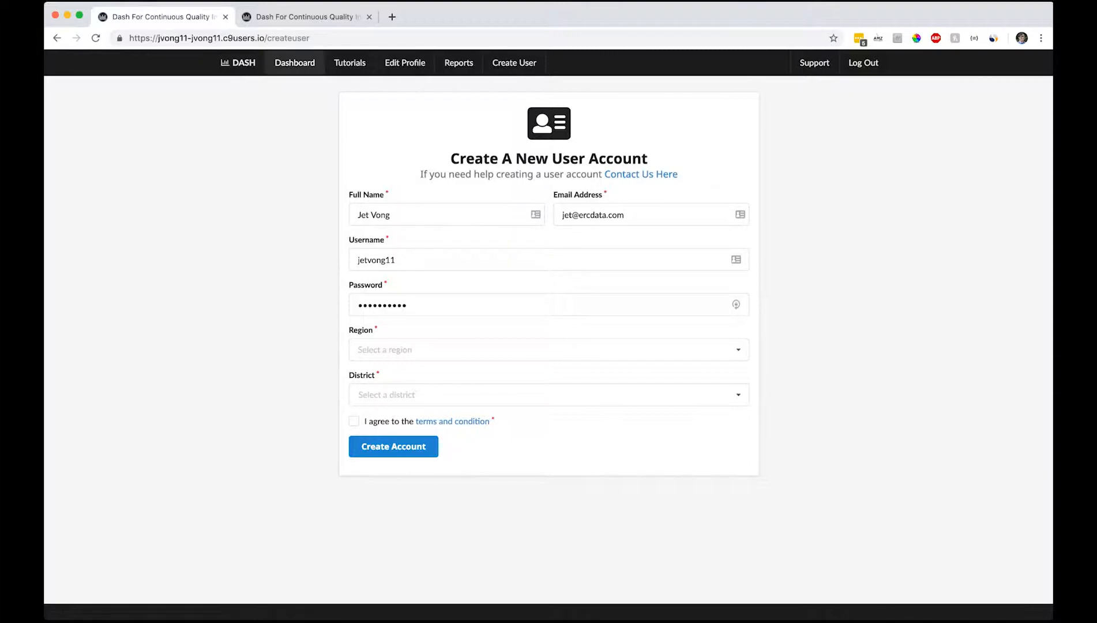
left_click(458, 62)
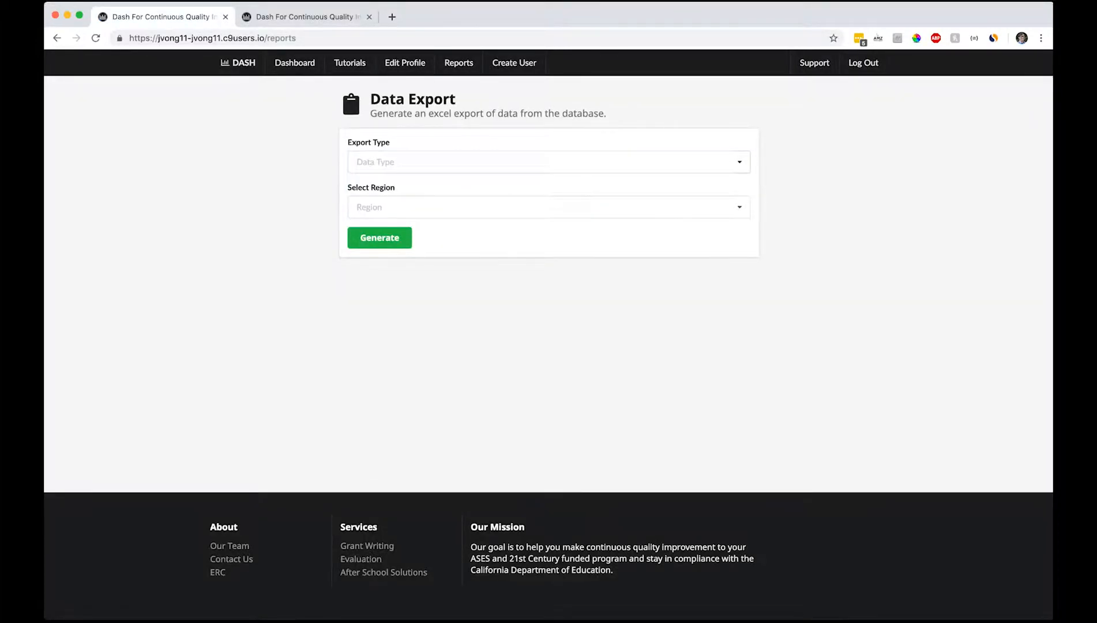
left_click(546, 162)
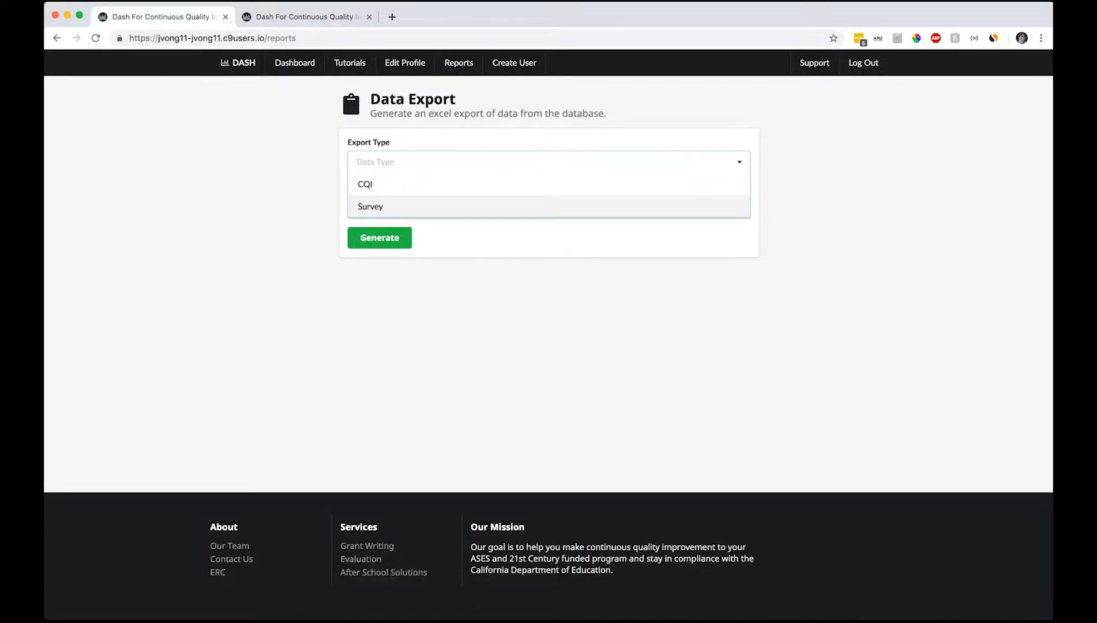
mouse_move(365, 185)
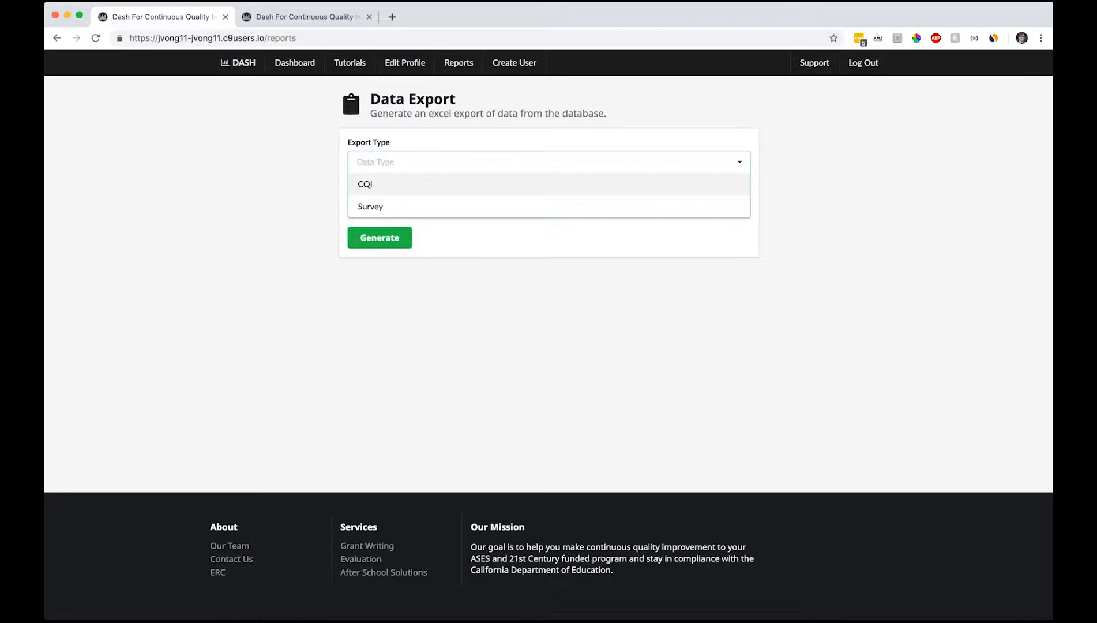
left_click(365, 184)
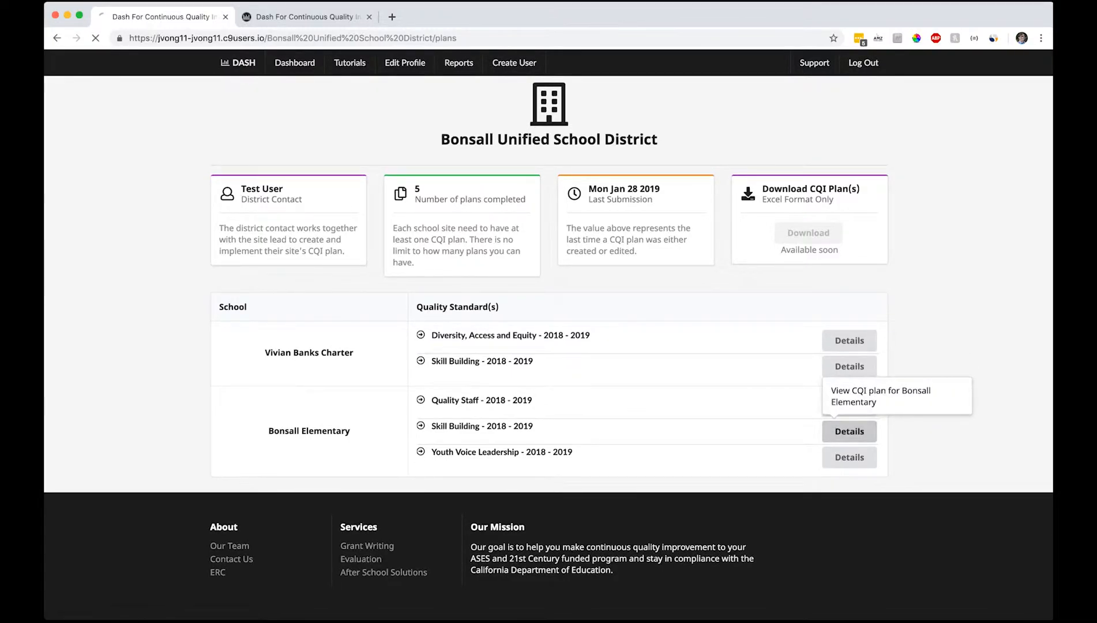
- Back on the admin dashboard, page to the last page of 42 districts and return to page 1
left_click(849, 431)
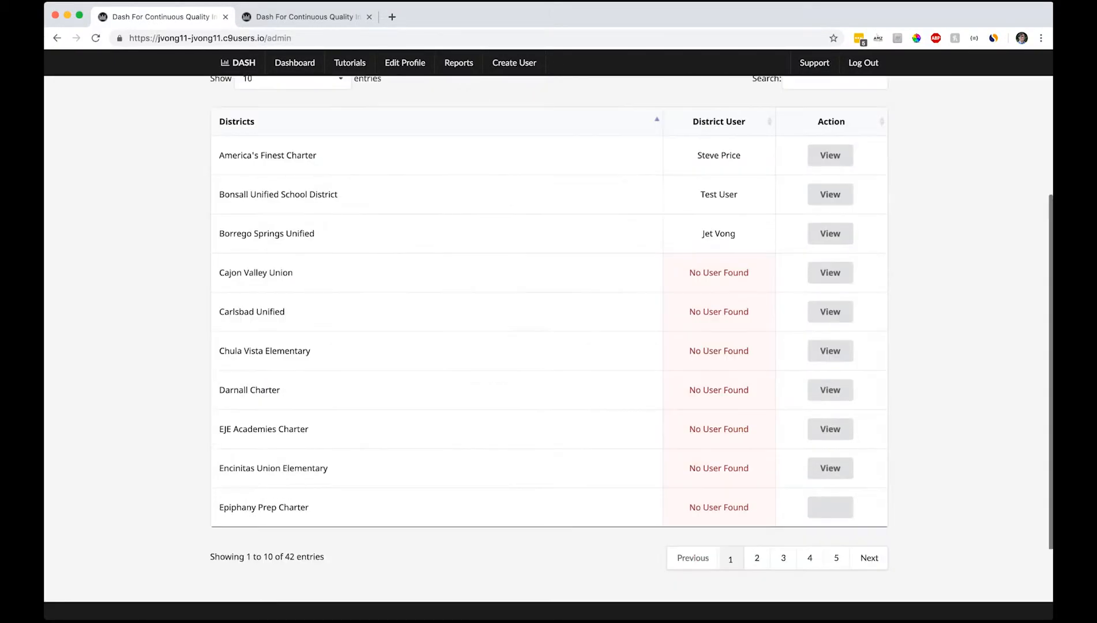
left_click(757, 559)
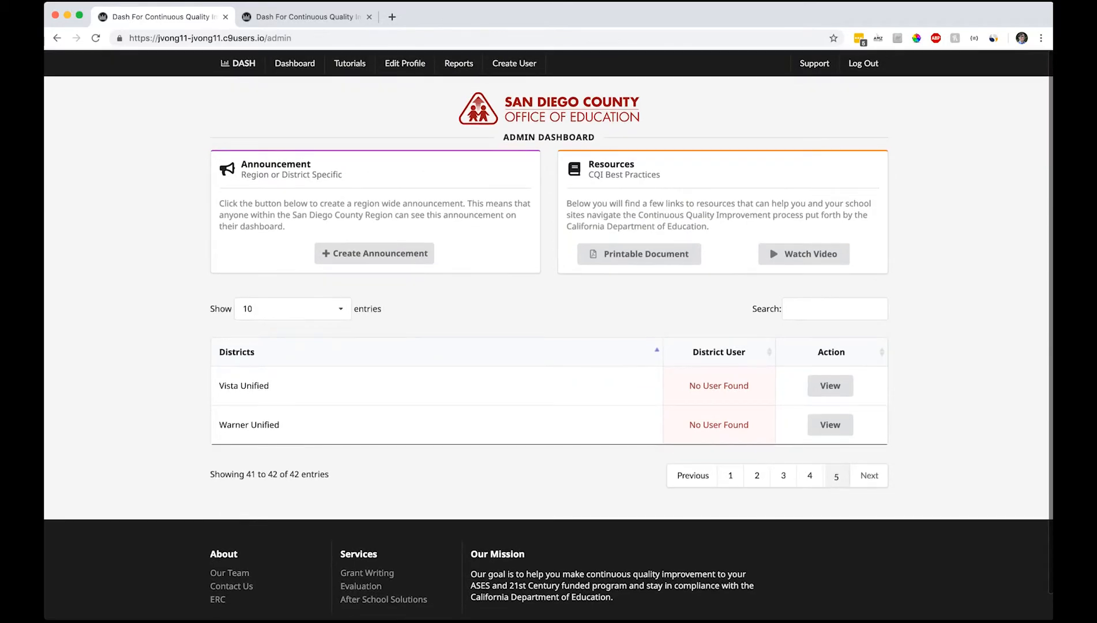
left_click(730, 475)
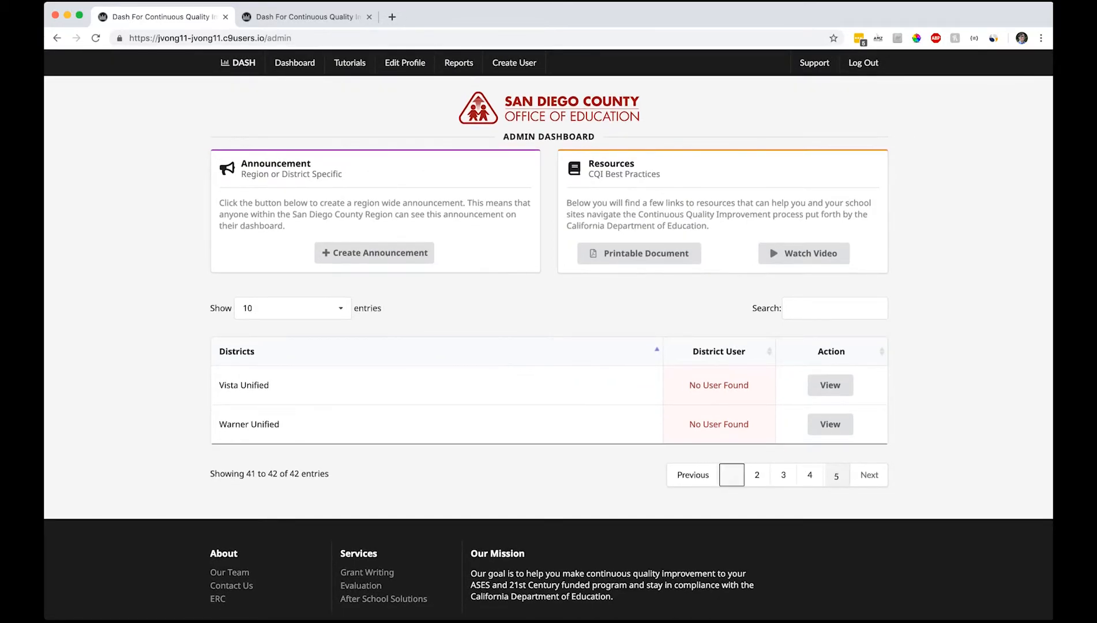
left_click(731, 475)
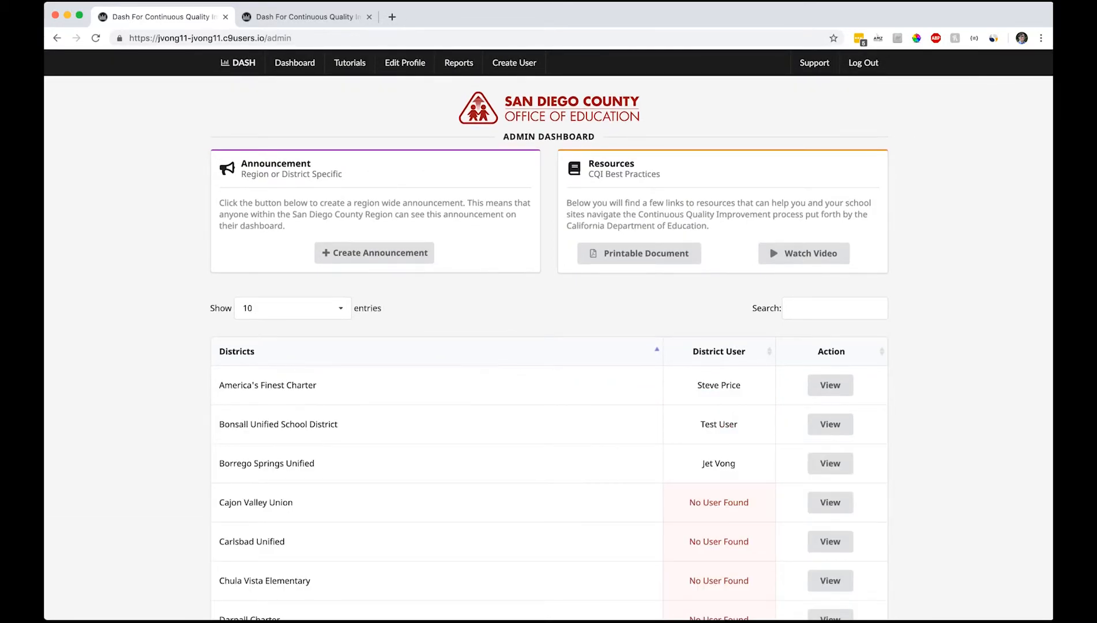